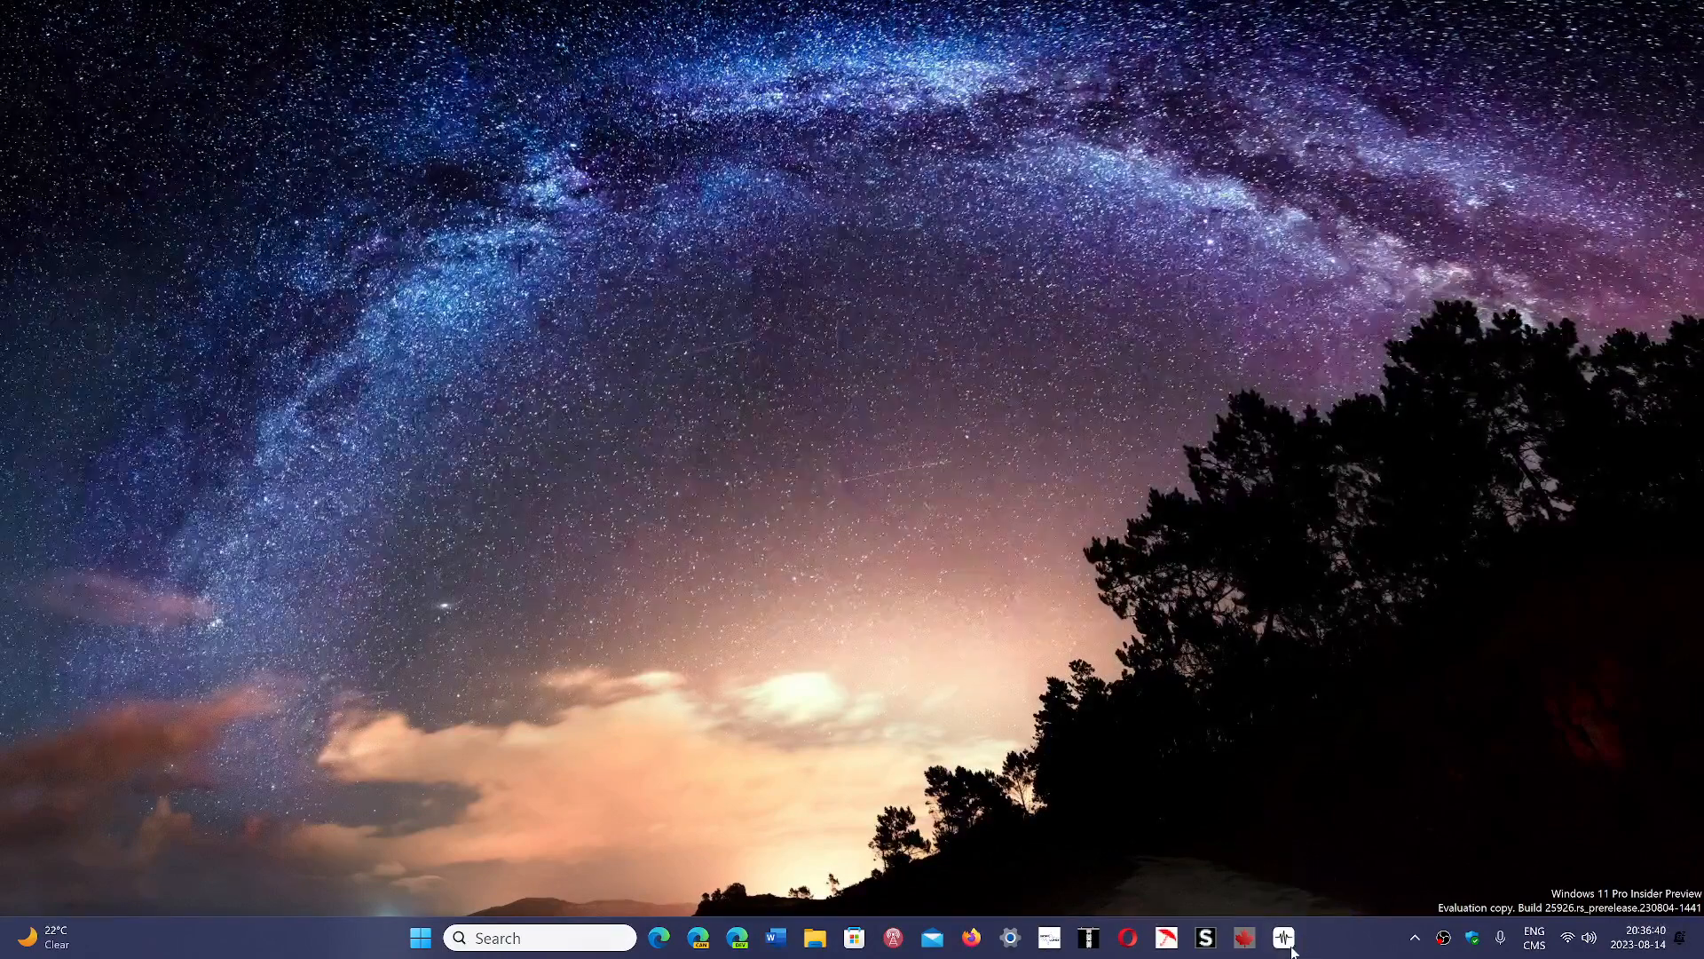
Step: Launch the SDRconnect preview from the taskbar so the RSPdx receiver appears
{"action": "left_click", "coordinate": [1283, 937]}
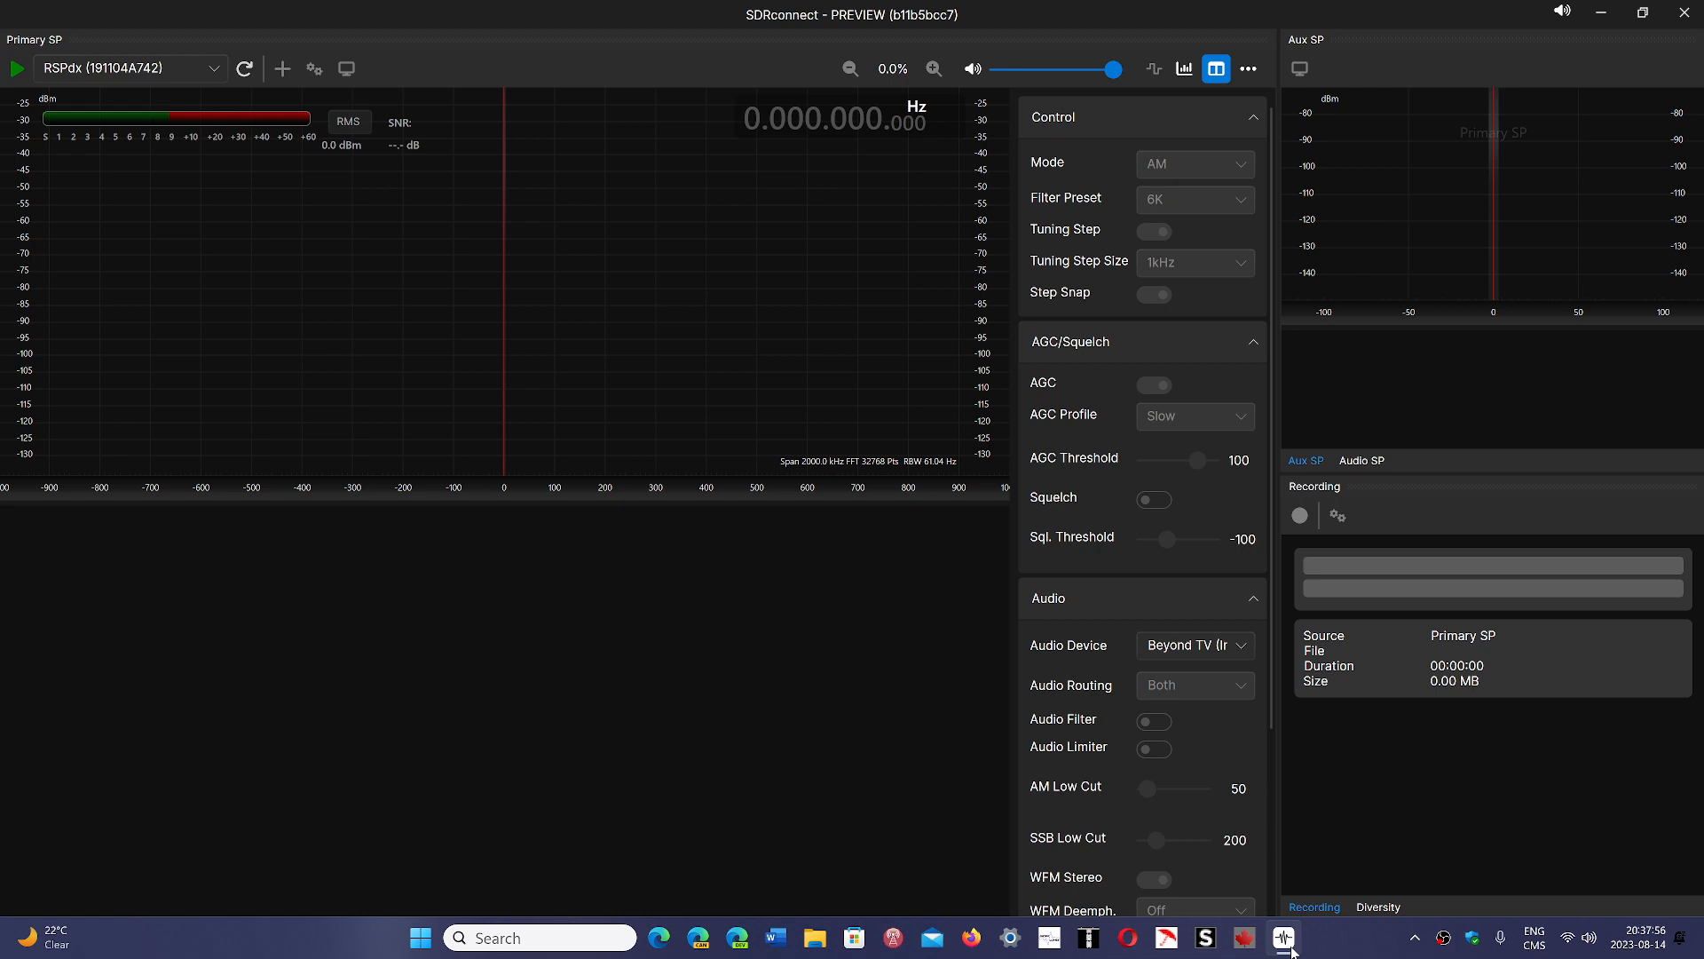
{"action": "mouse_move", "coordinate": [1283, 937]}
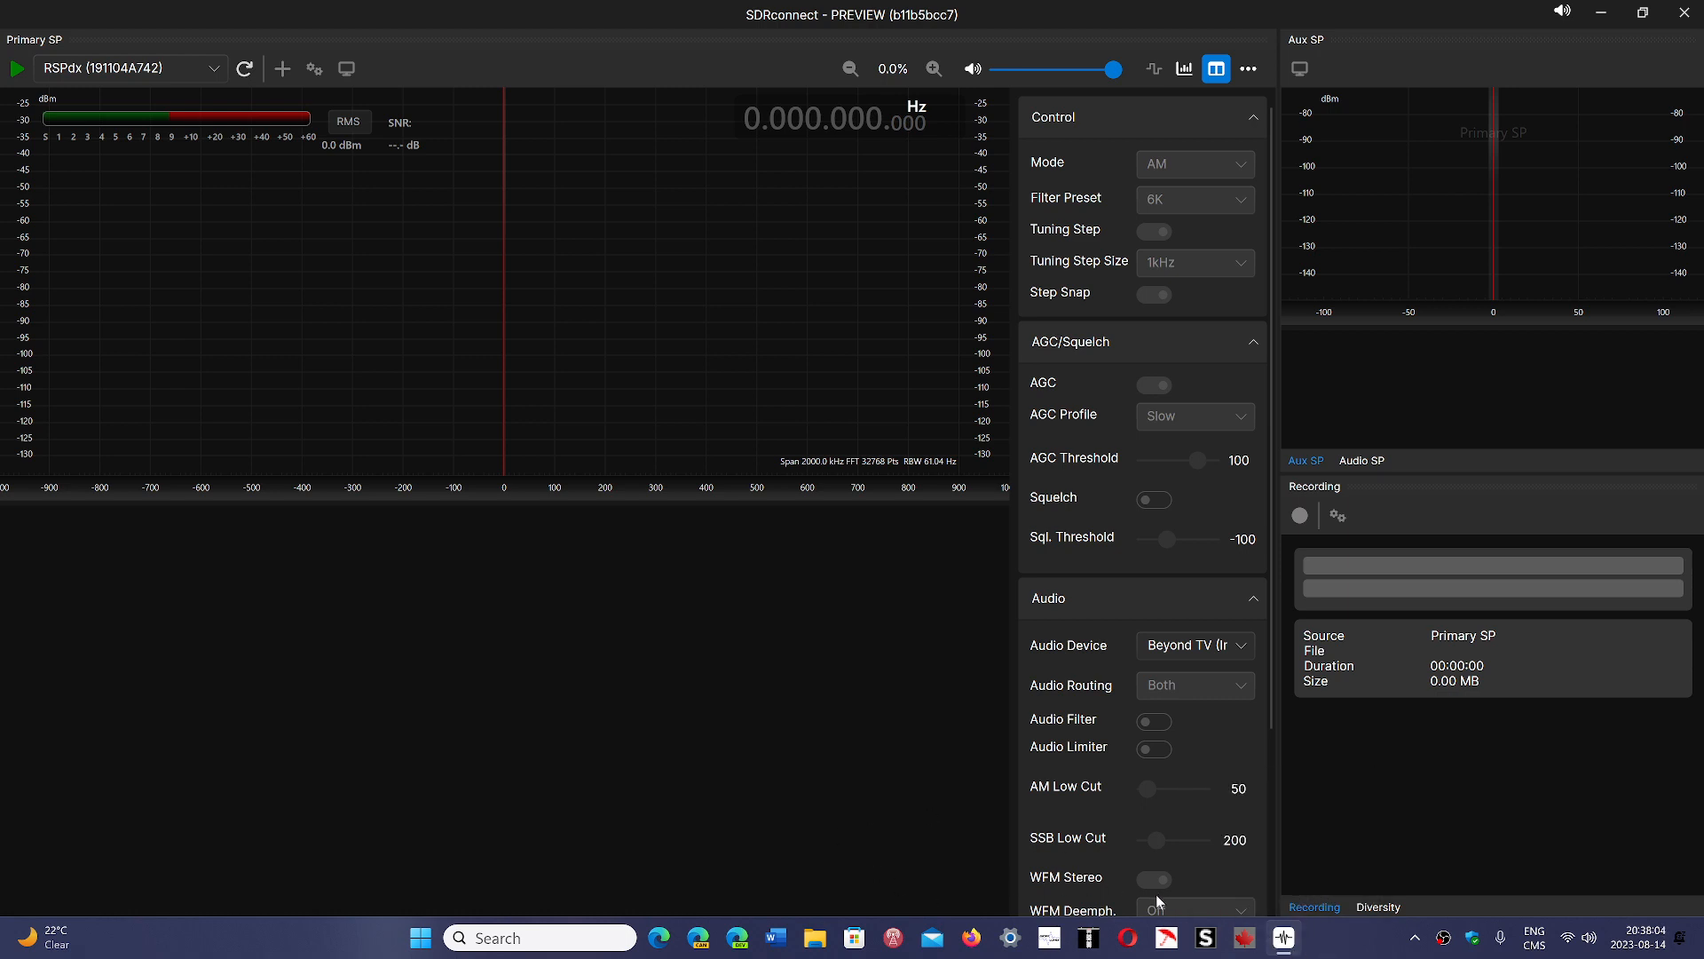
{"action": "mouse_move", "coordinate": [1048, 939]}
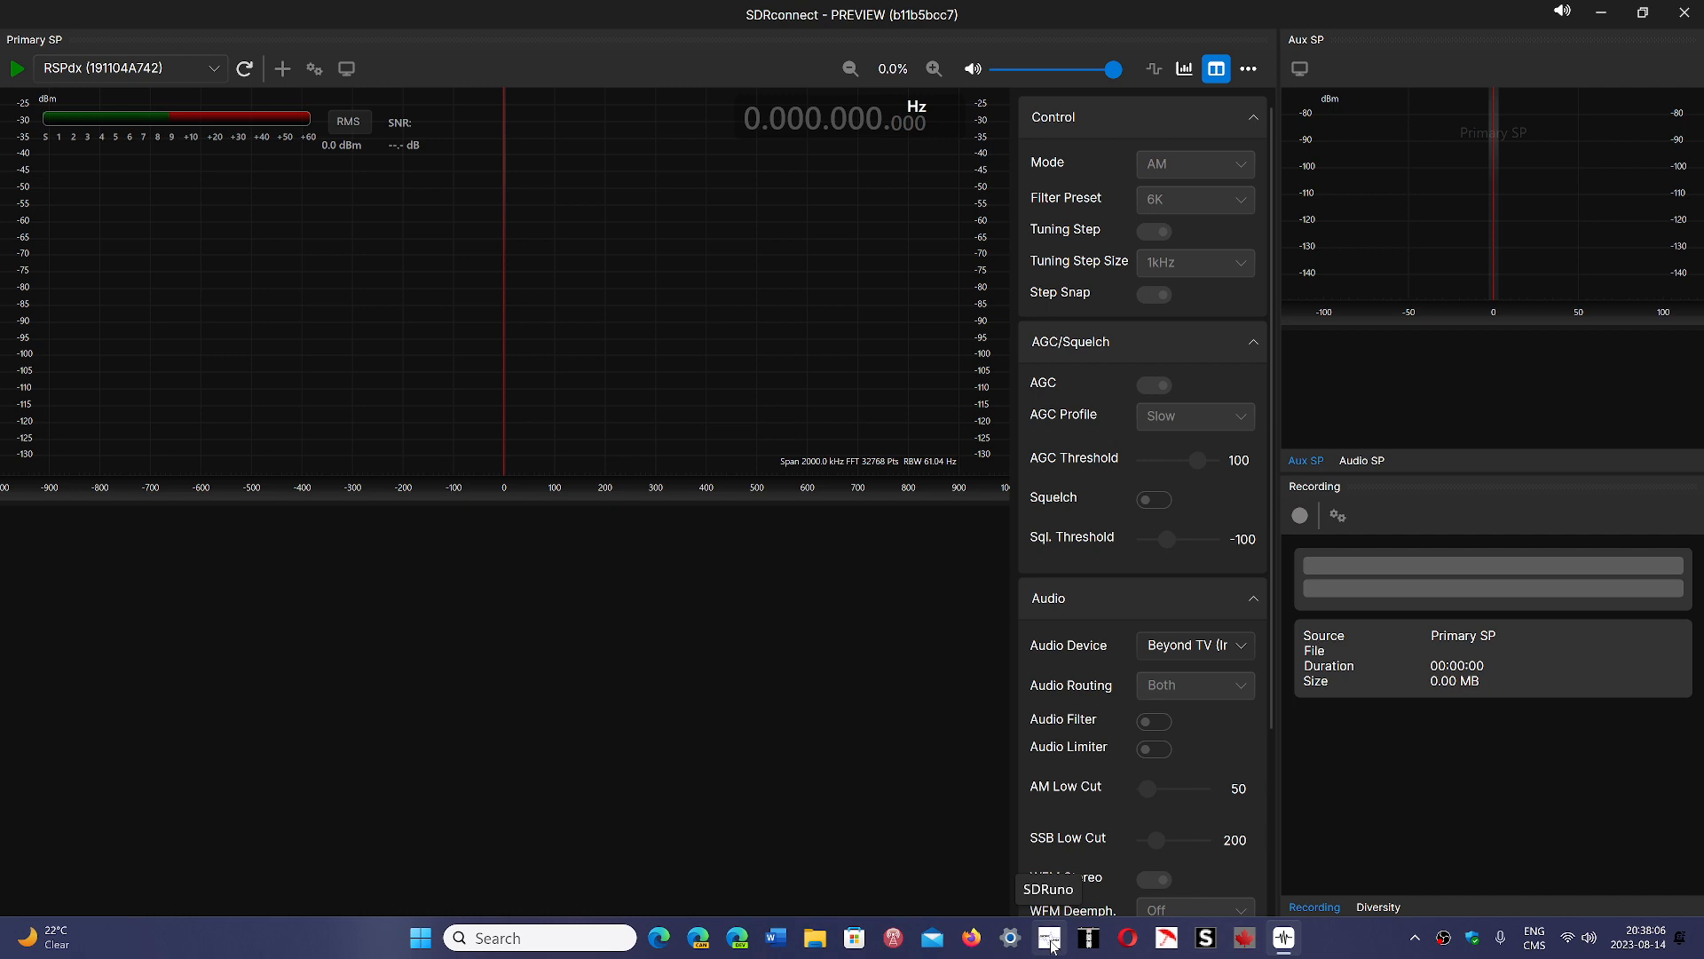
{"action": "mouse_move", "coordinate": [899, 158]}
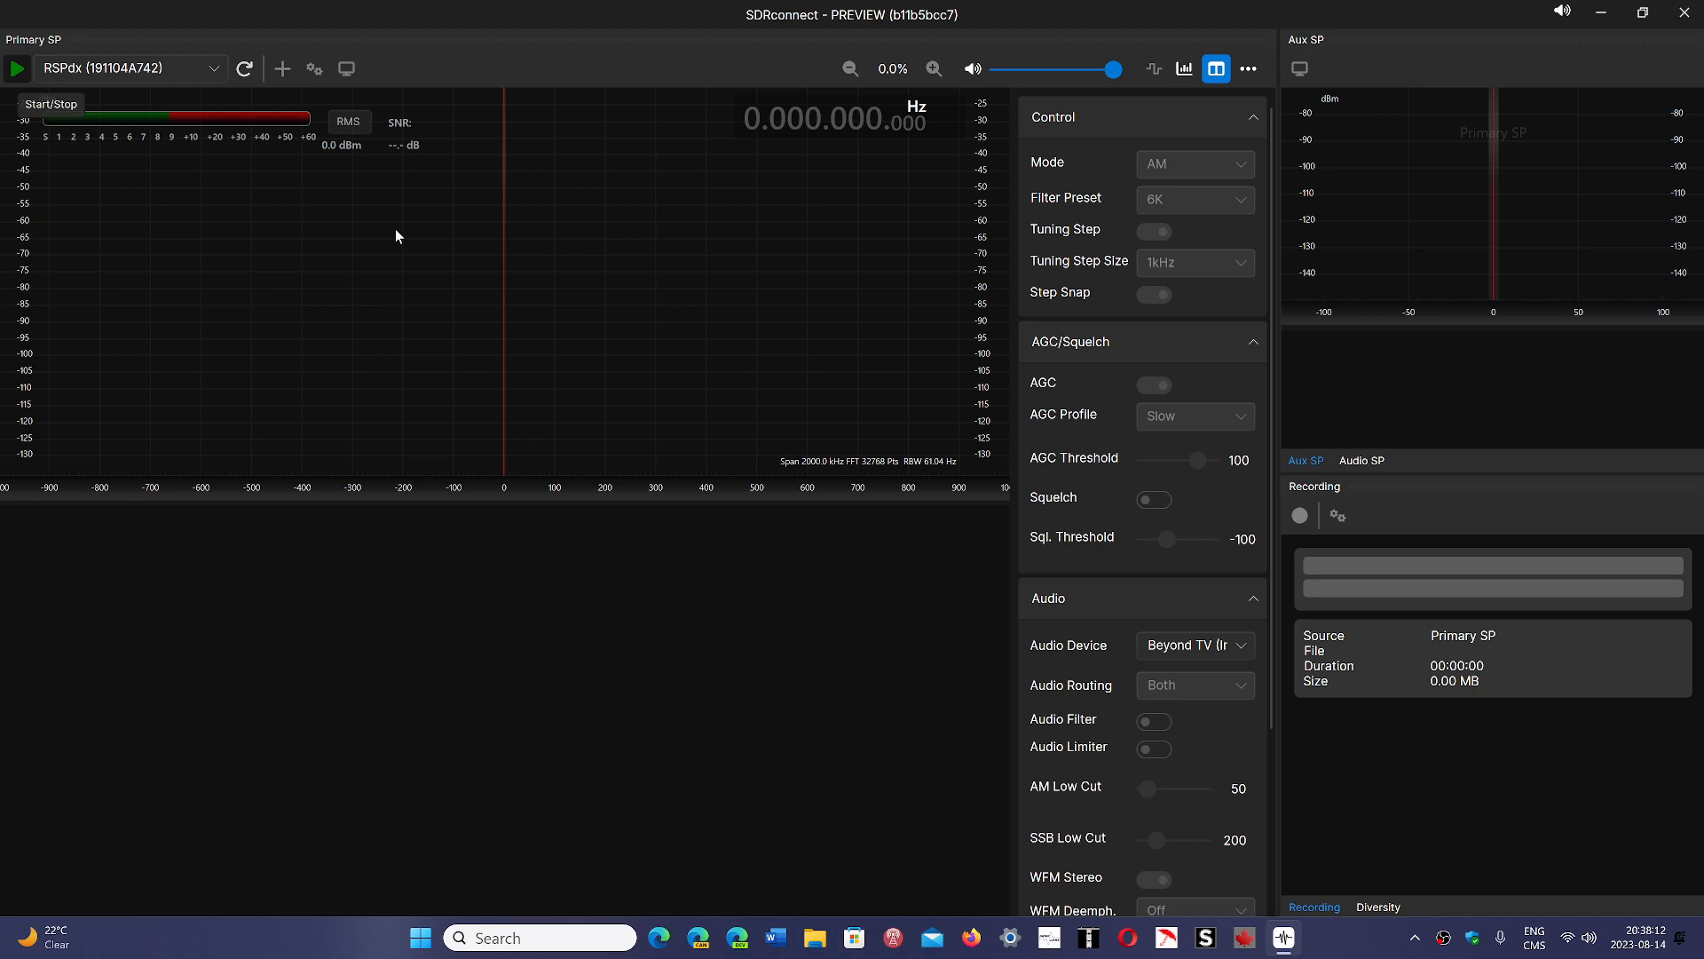
Step: Close the SDRconnect preview and launch SDRuno from the taskbar
{"action": "left_click", "coordinate": [16, 67]}
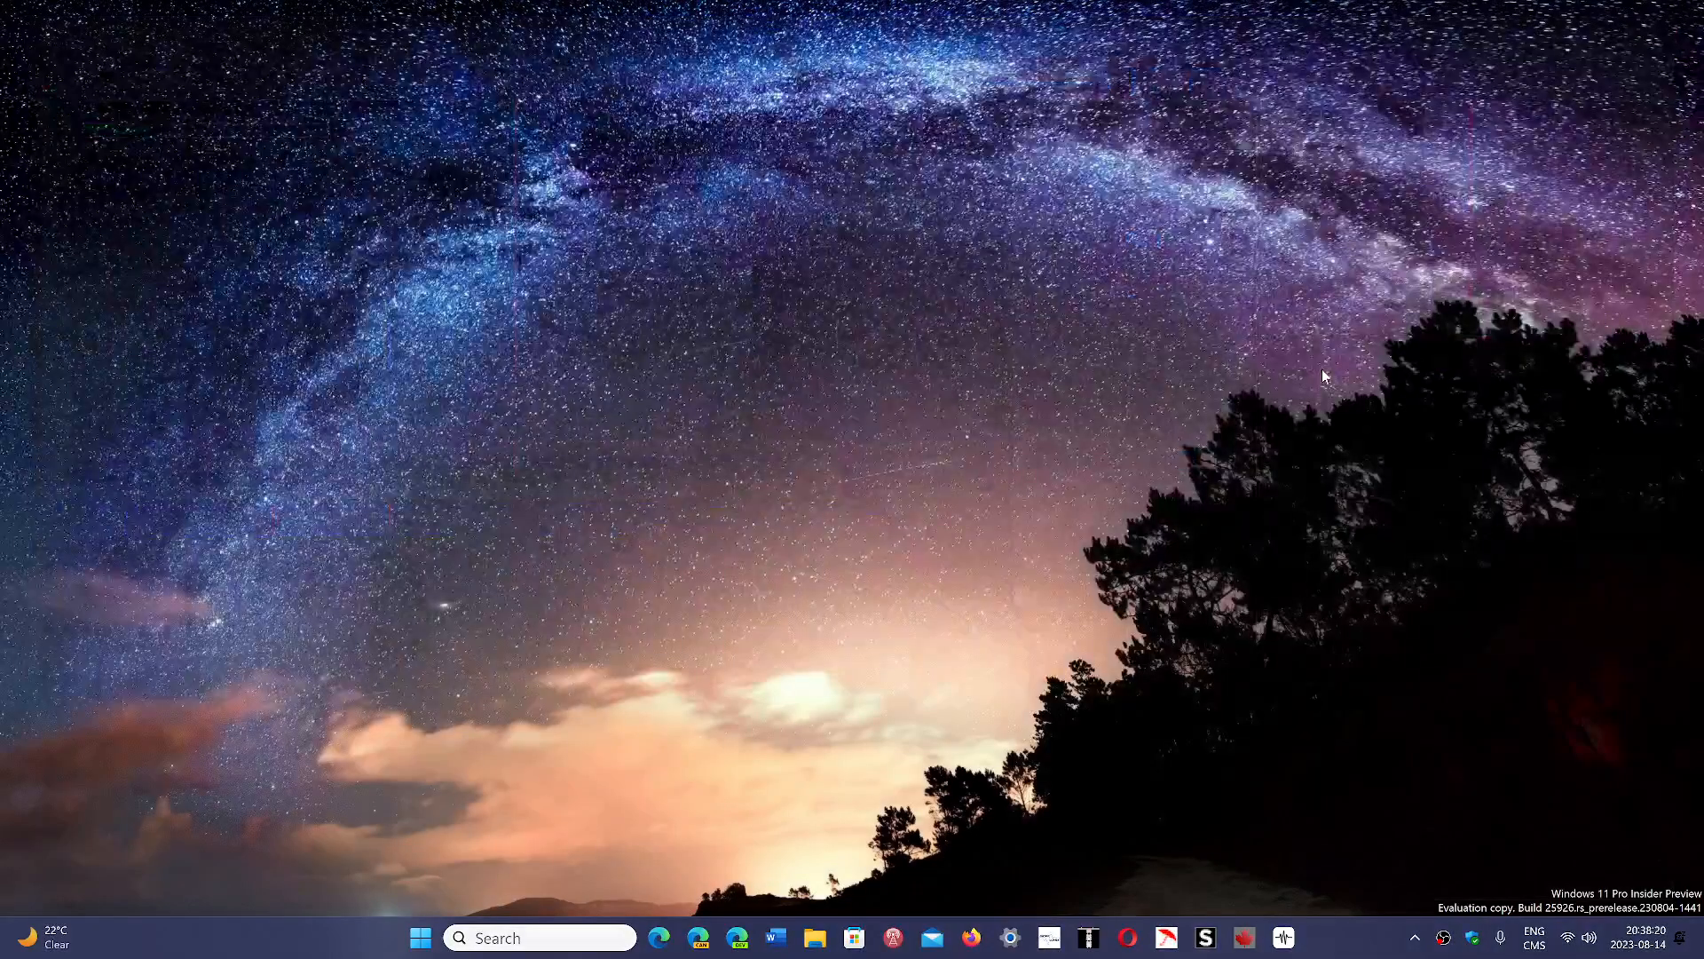
{"action": "mouse_move", "coordinate": [1205, 816]}
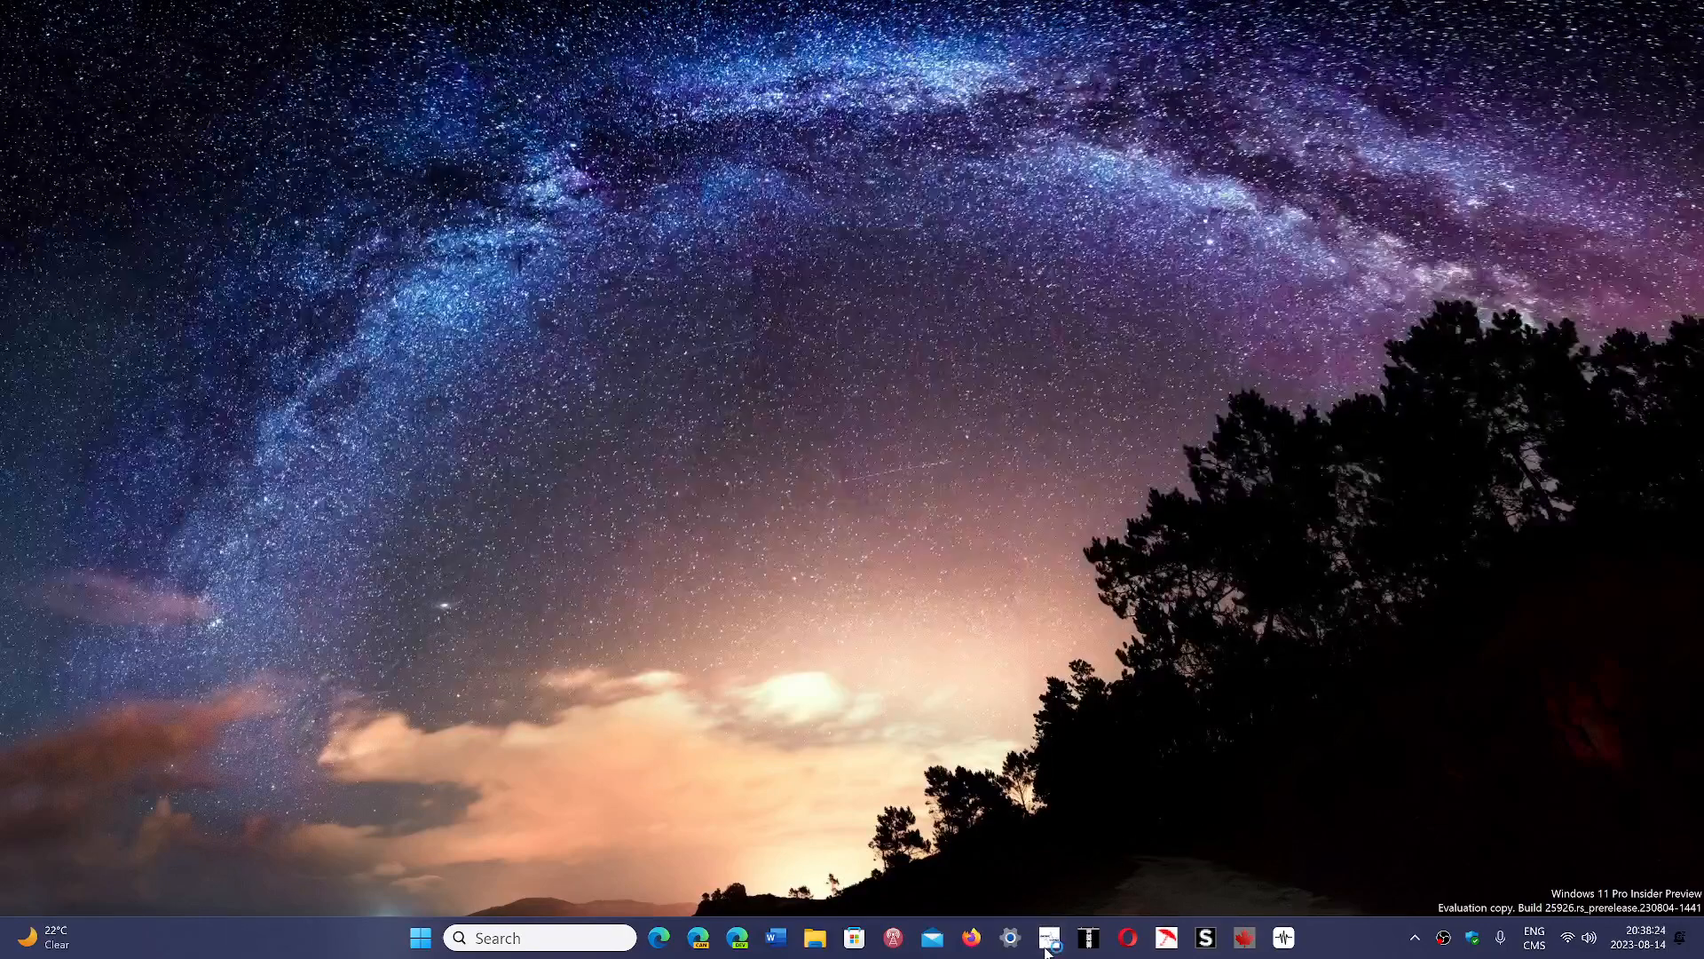
{"action": "left_click", "coordinate": [1047, 935]}
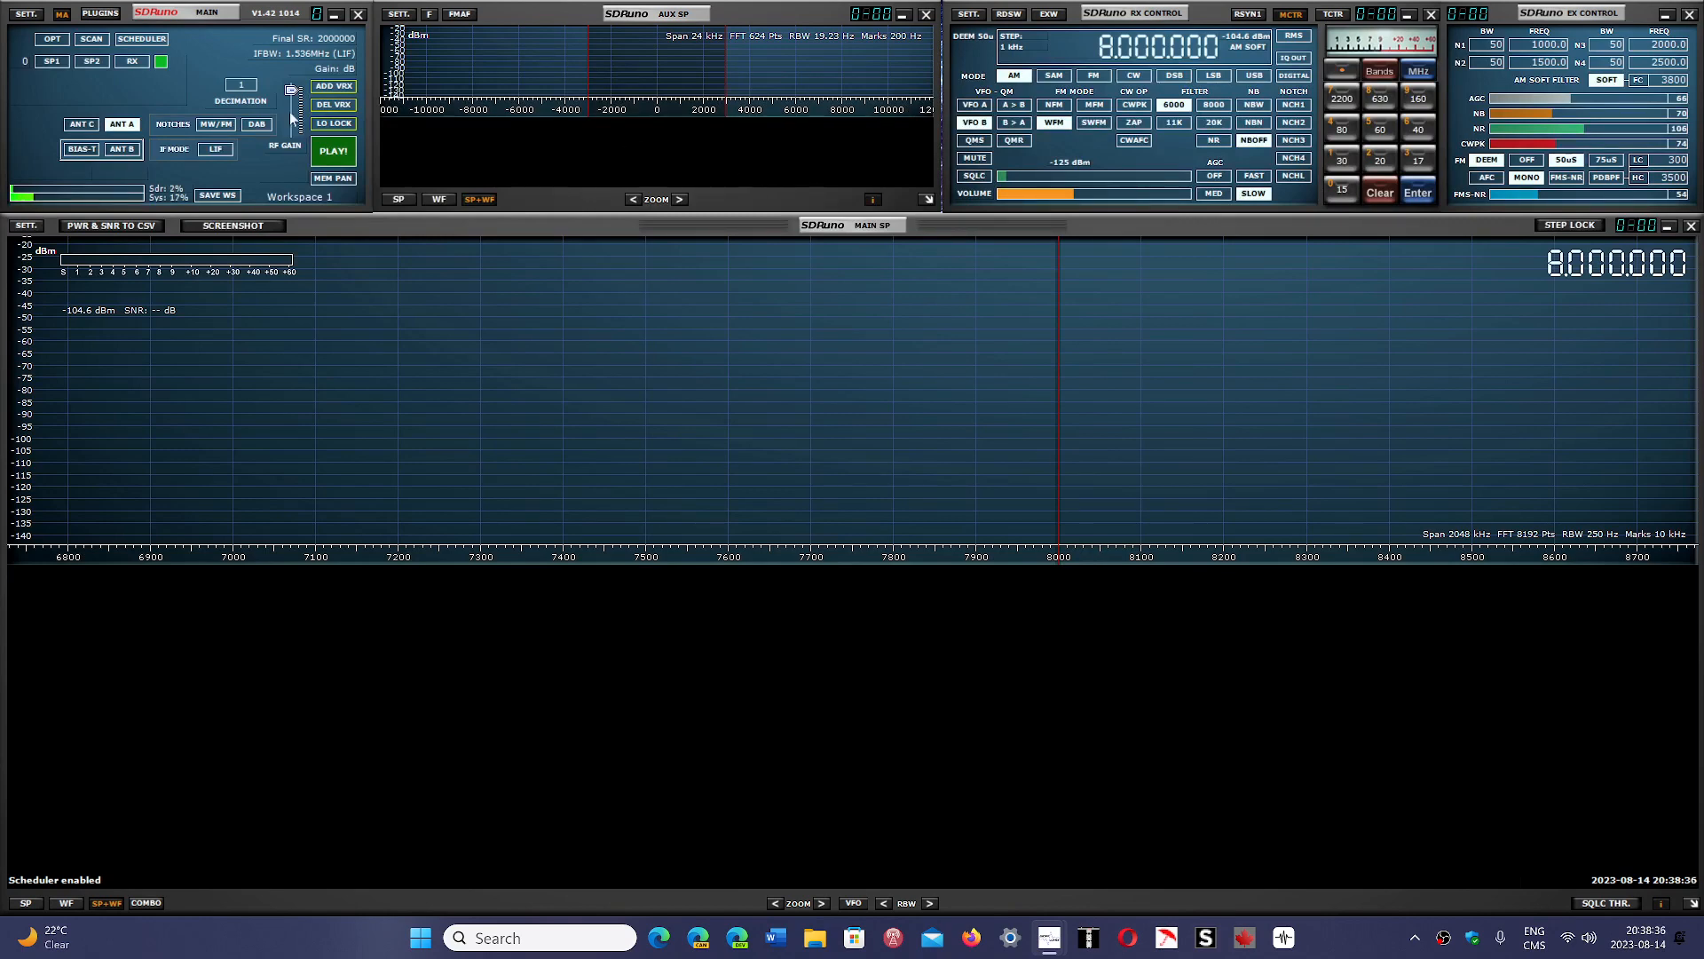
{"action": "left_click", "coordinate": [333, 150]}
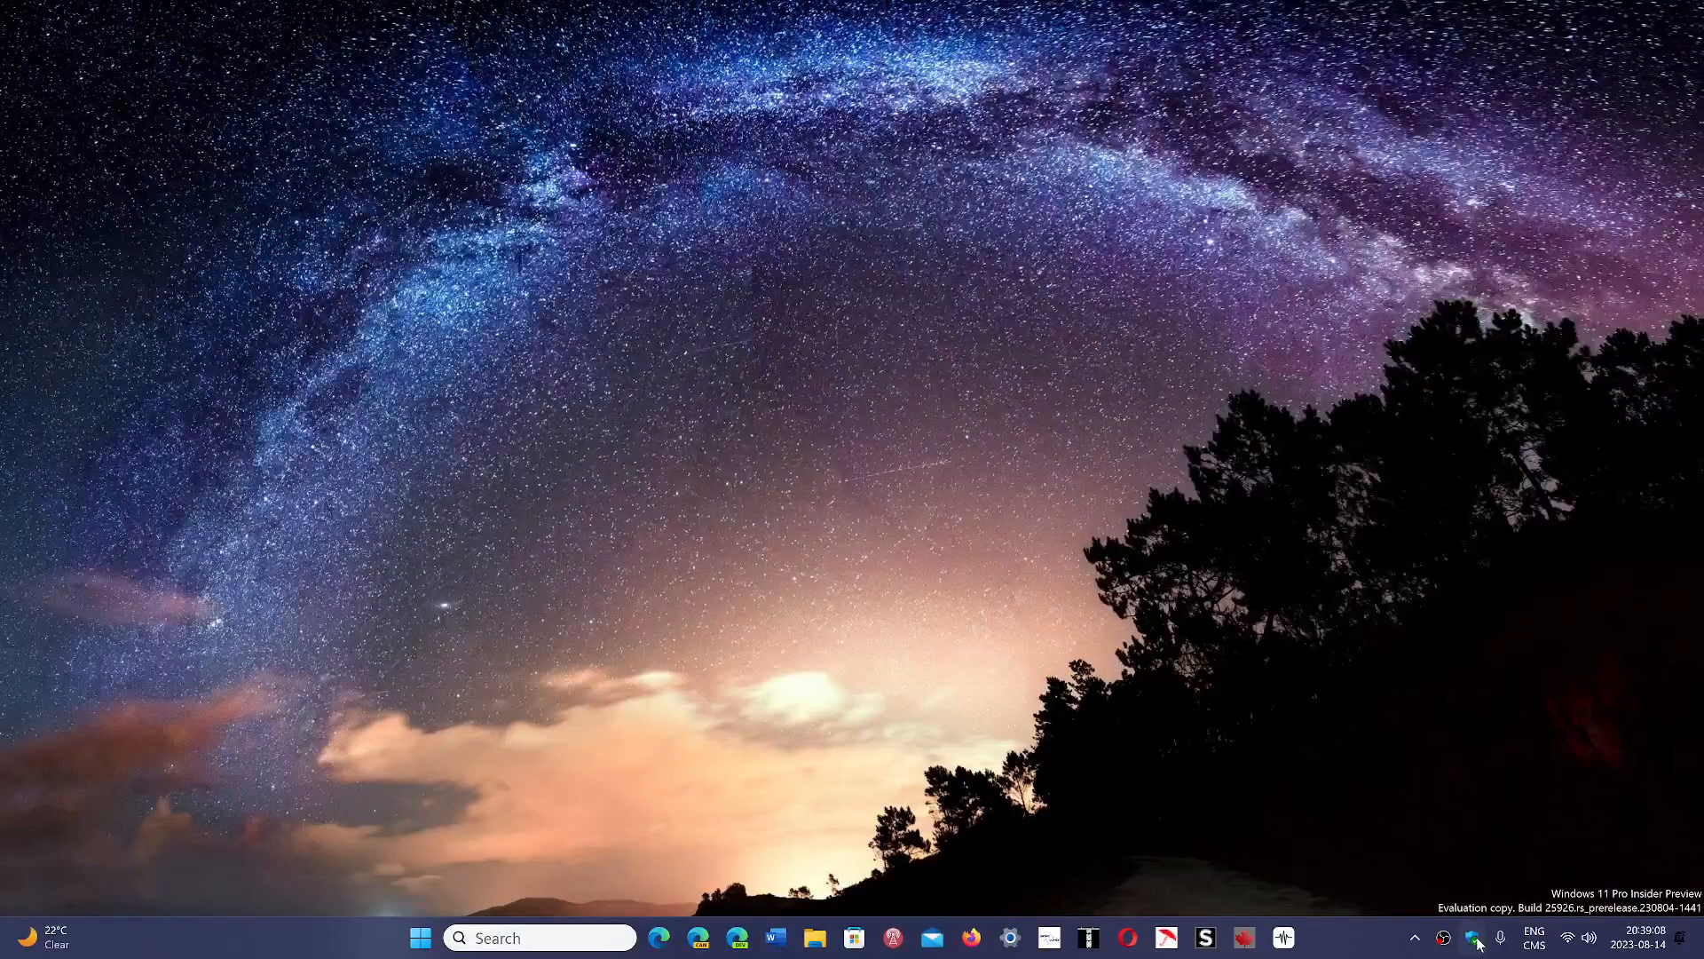
{"action": "left_click", "coordinate": [1470, 934]}
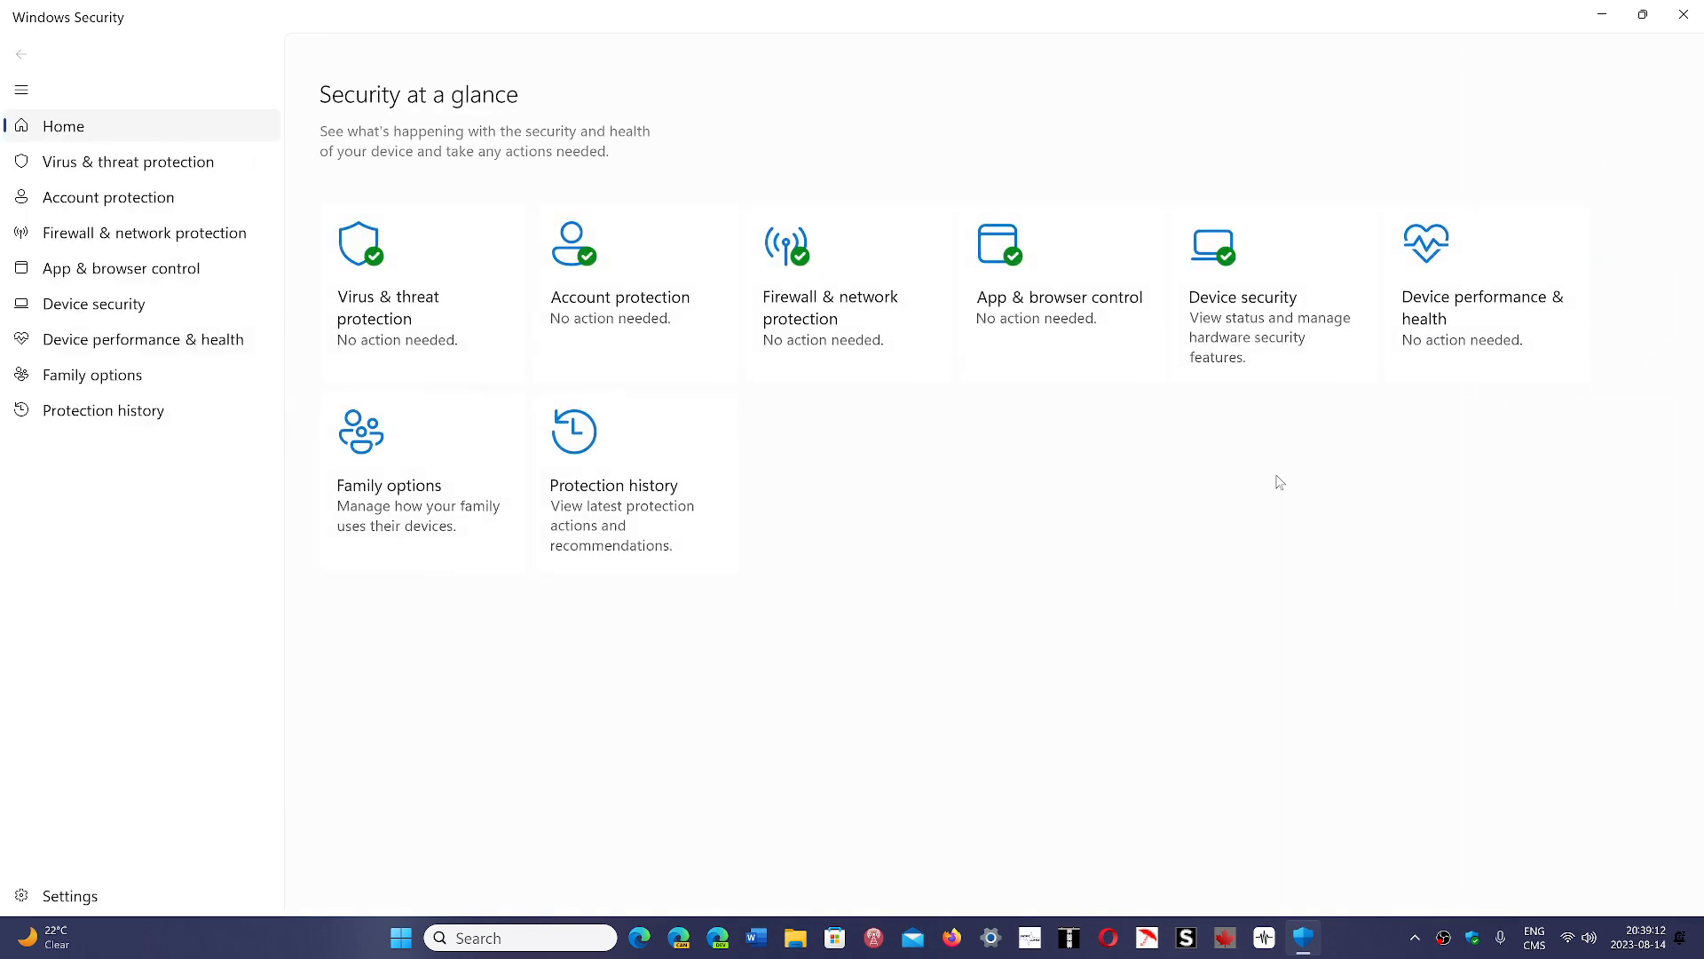
{"action": "mouse_move", "coordinate": [106, 279]}
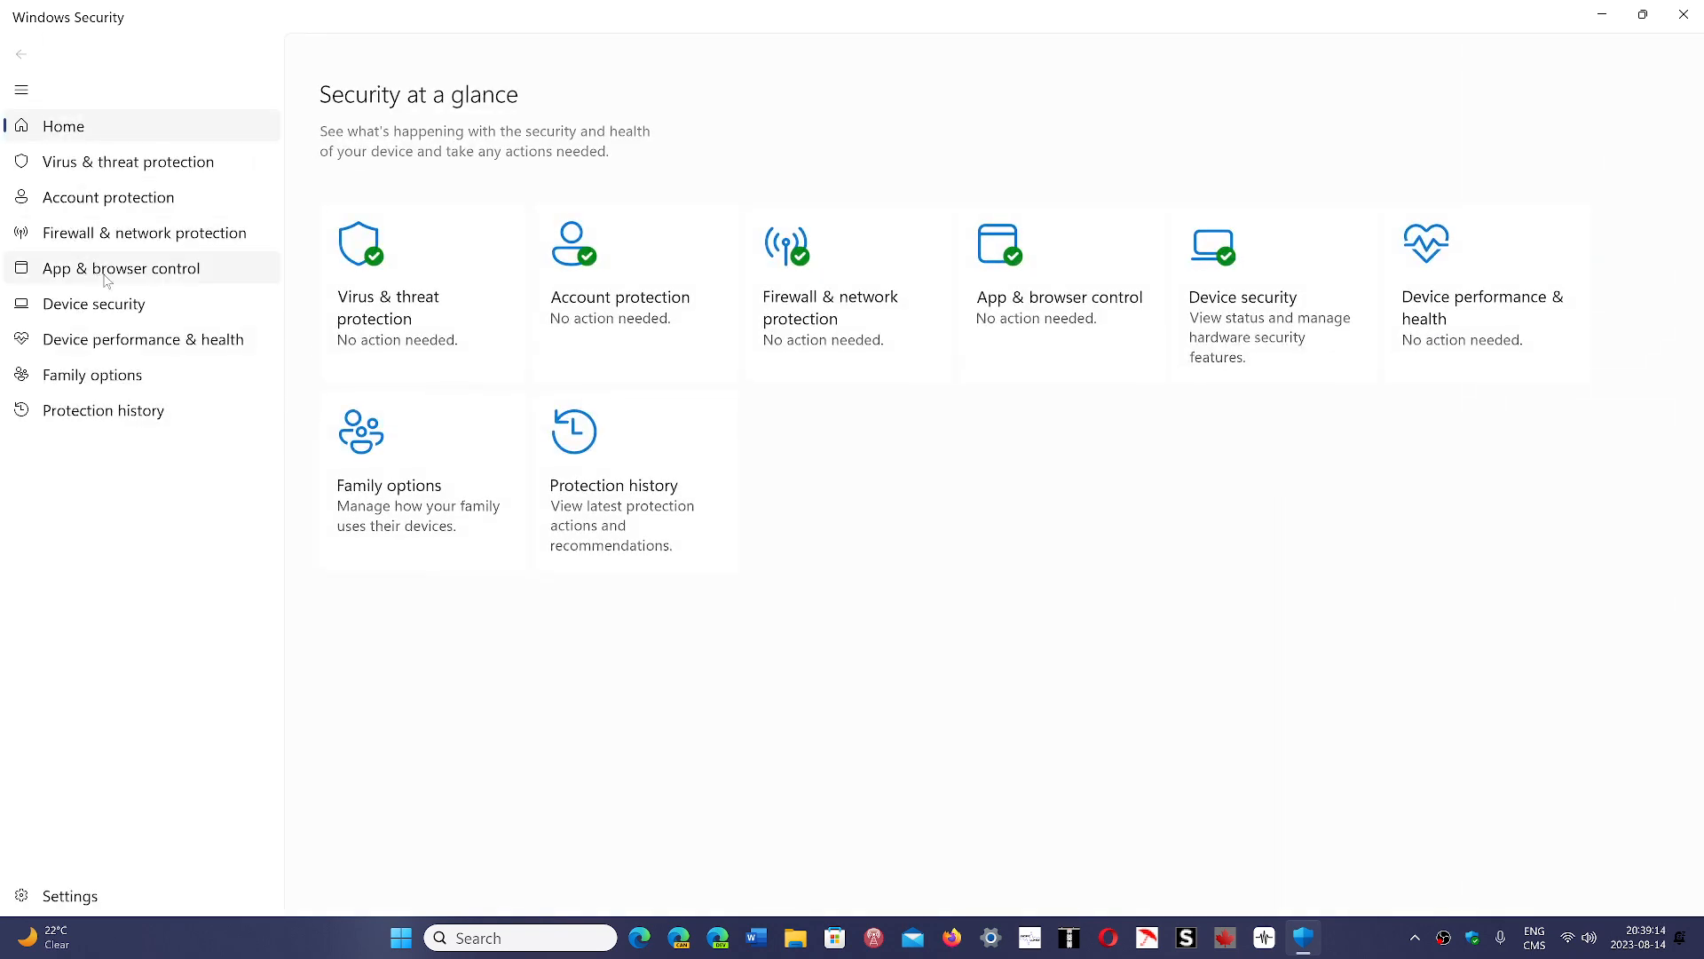
Step: Open Device security, then the Core isolation details page
{"action": "left_click", "coordinate": [94, 304]}
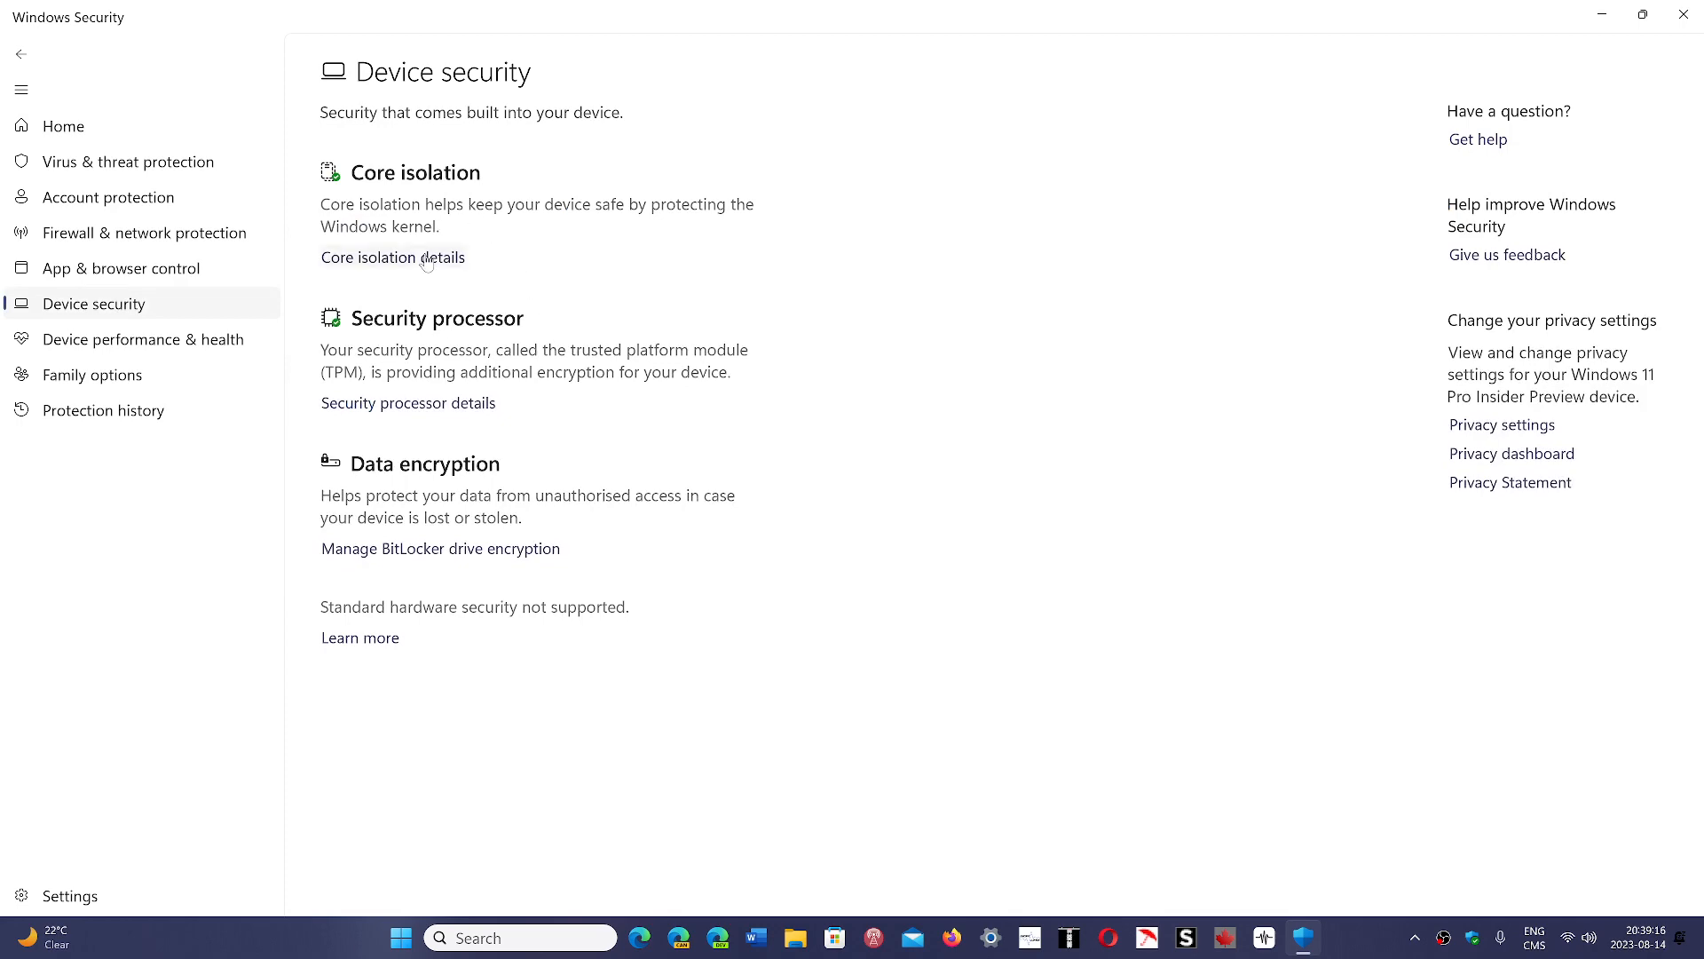
{"action": "left_click", "coordinate": [394, 257]}
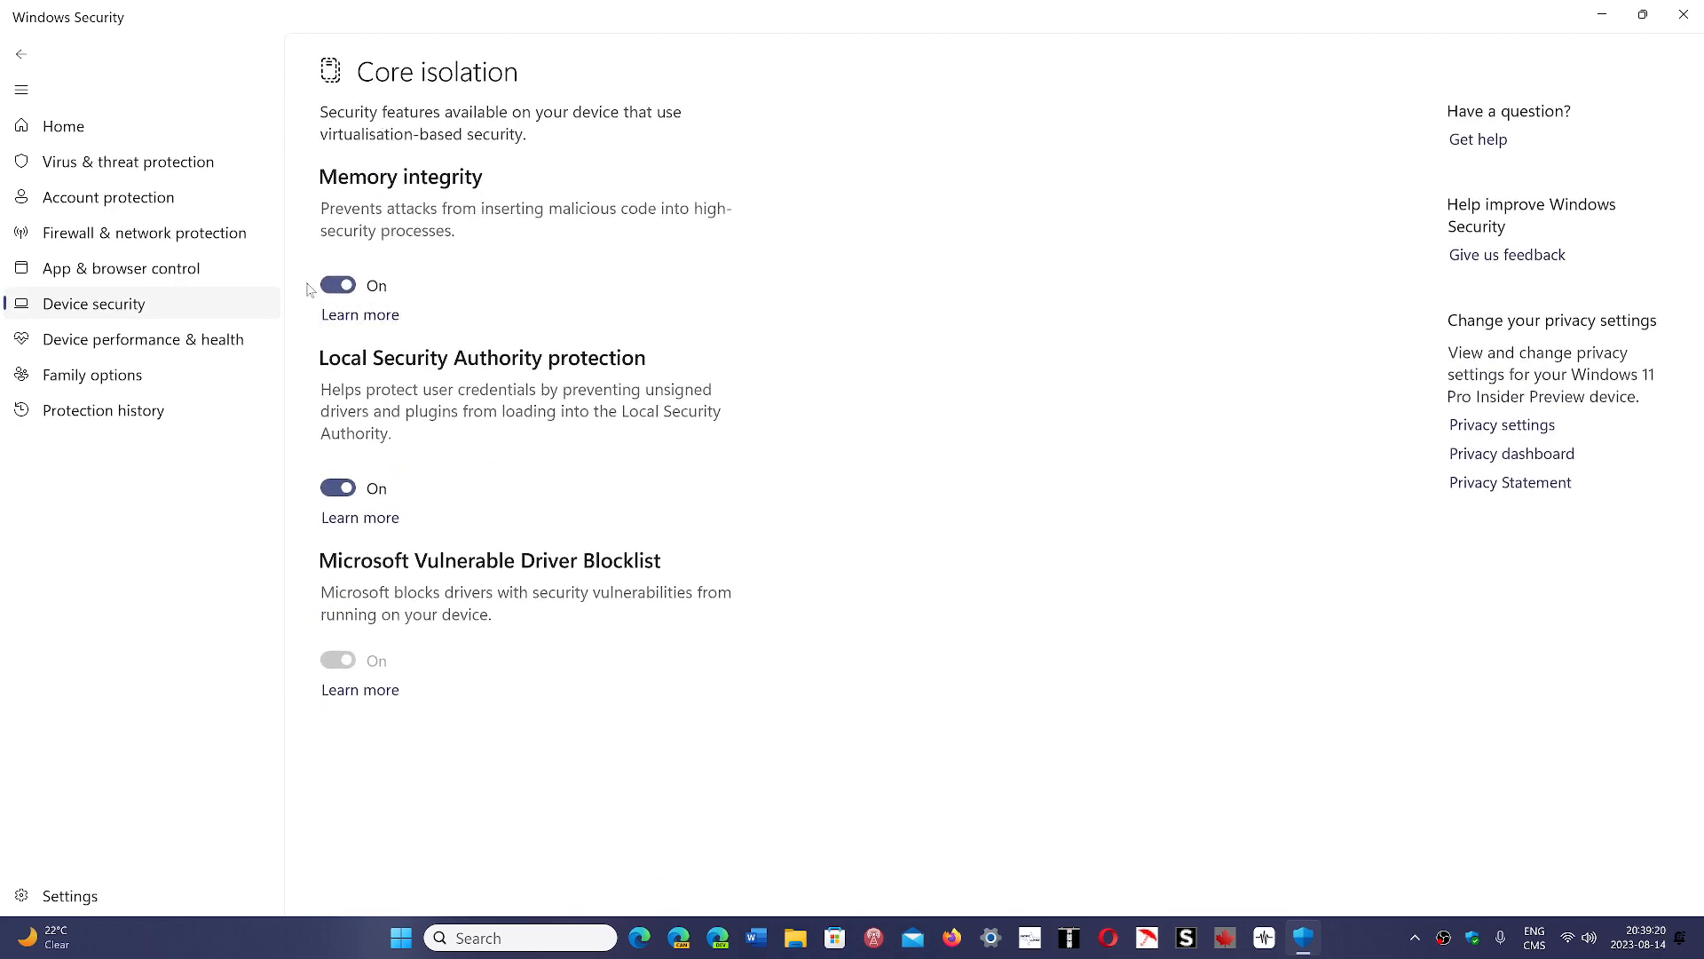
{"action": "mouse_move", "coordinate": [949, 358]}
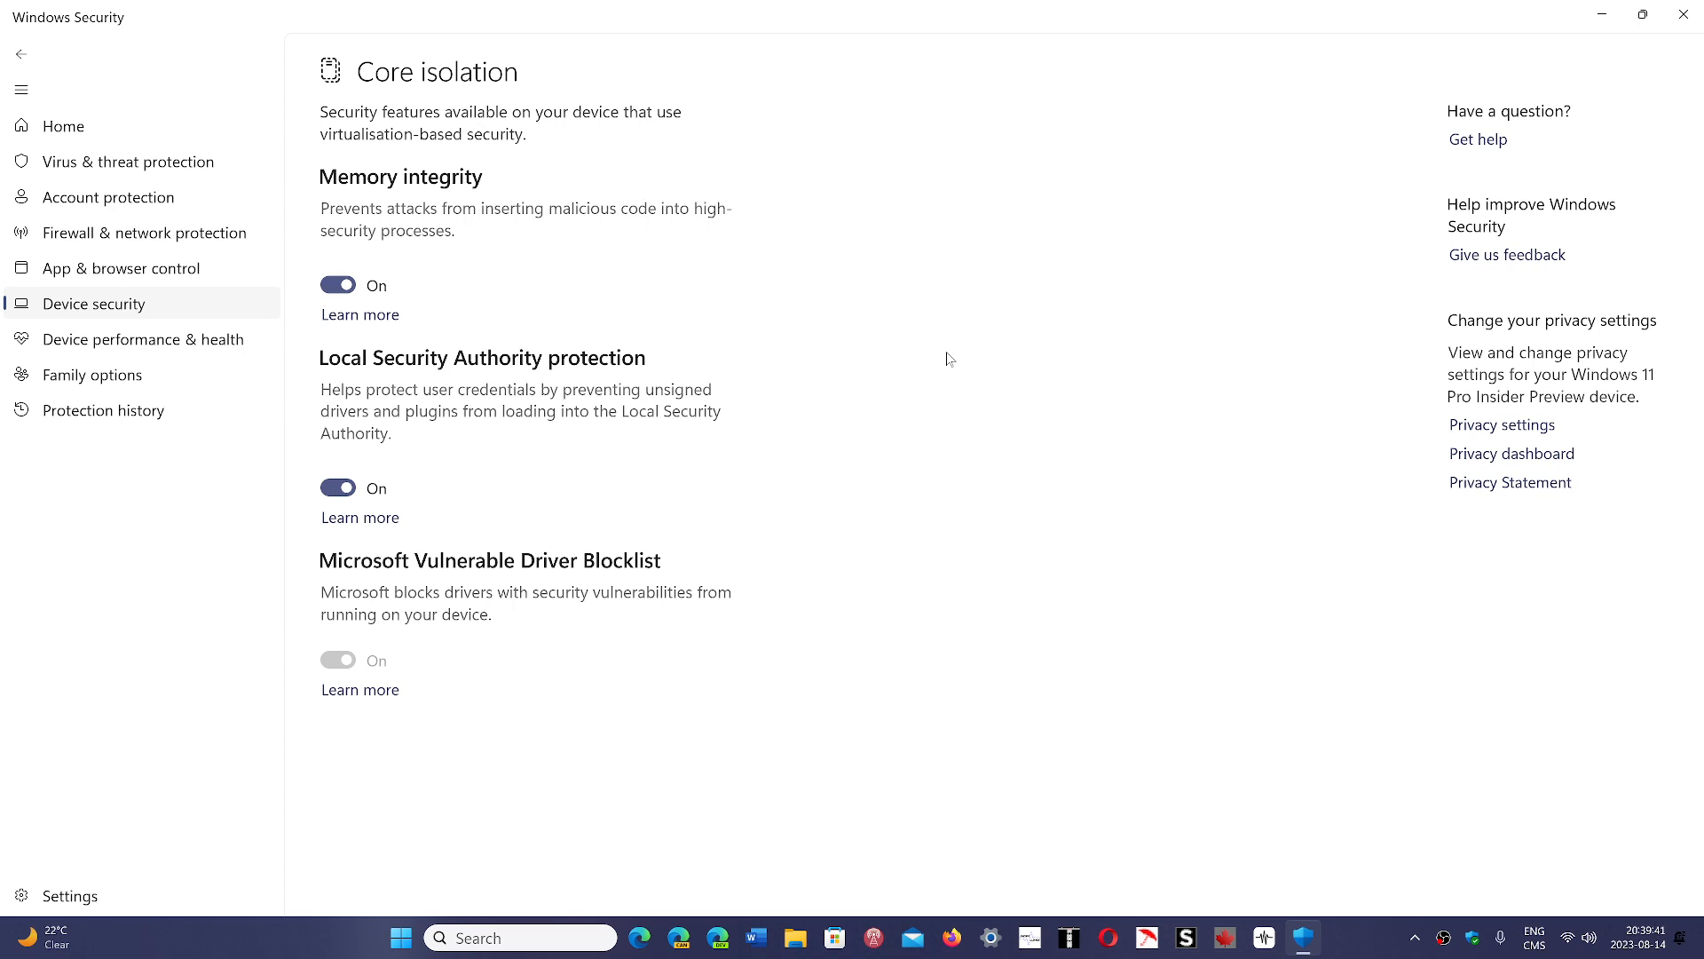
{"action": "mouse_move", "coordinate": [455, 128]}
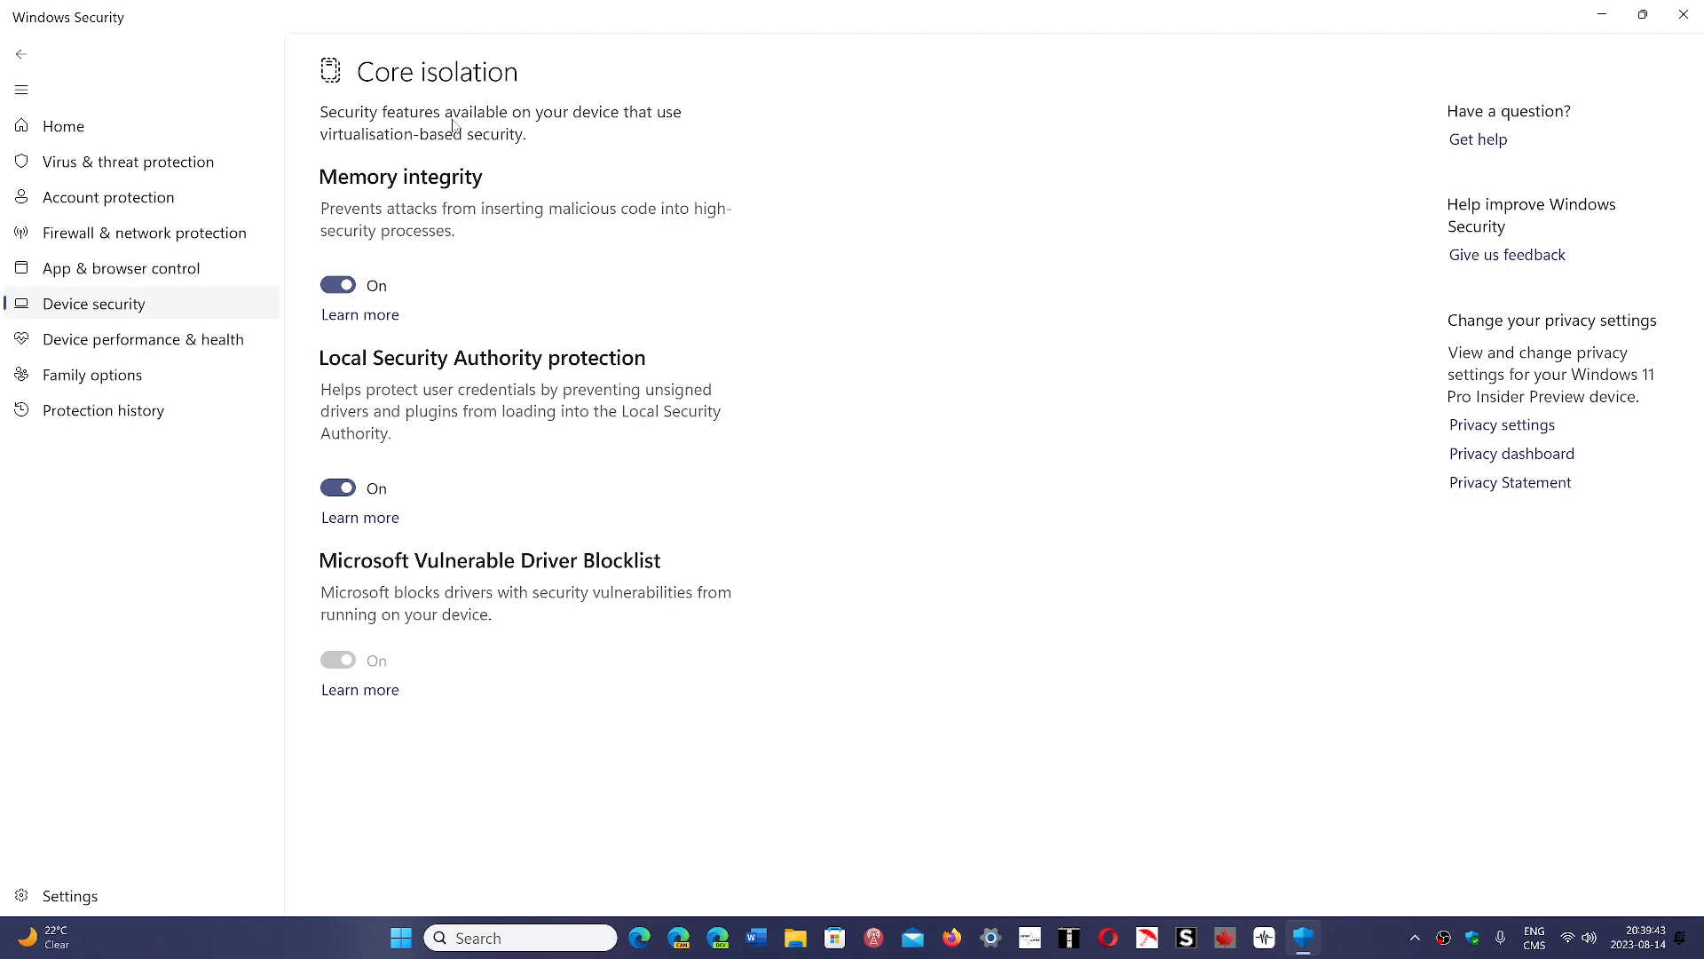
{"action": "mouse_move", "coordinate": [1673, 44]}
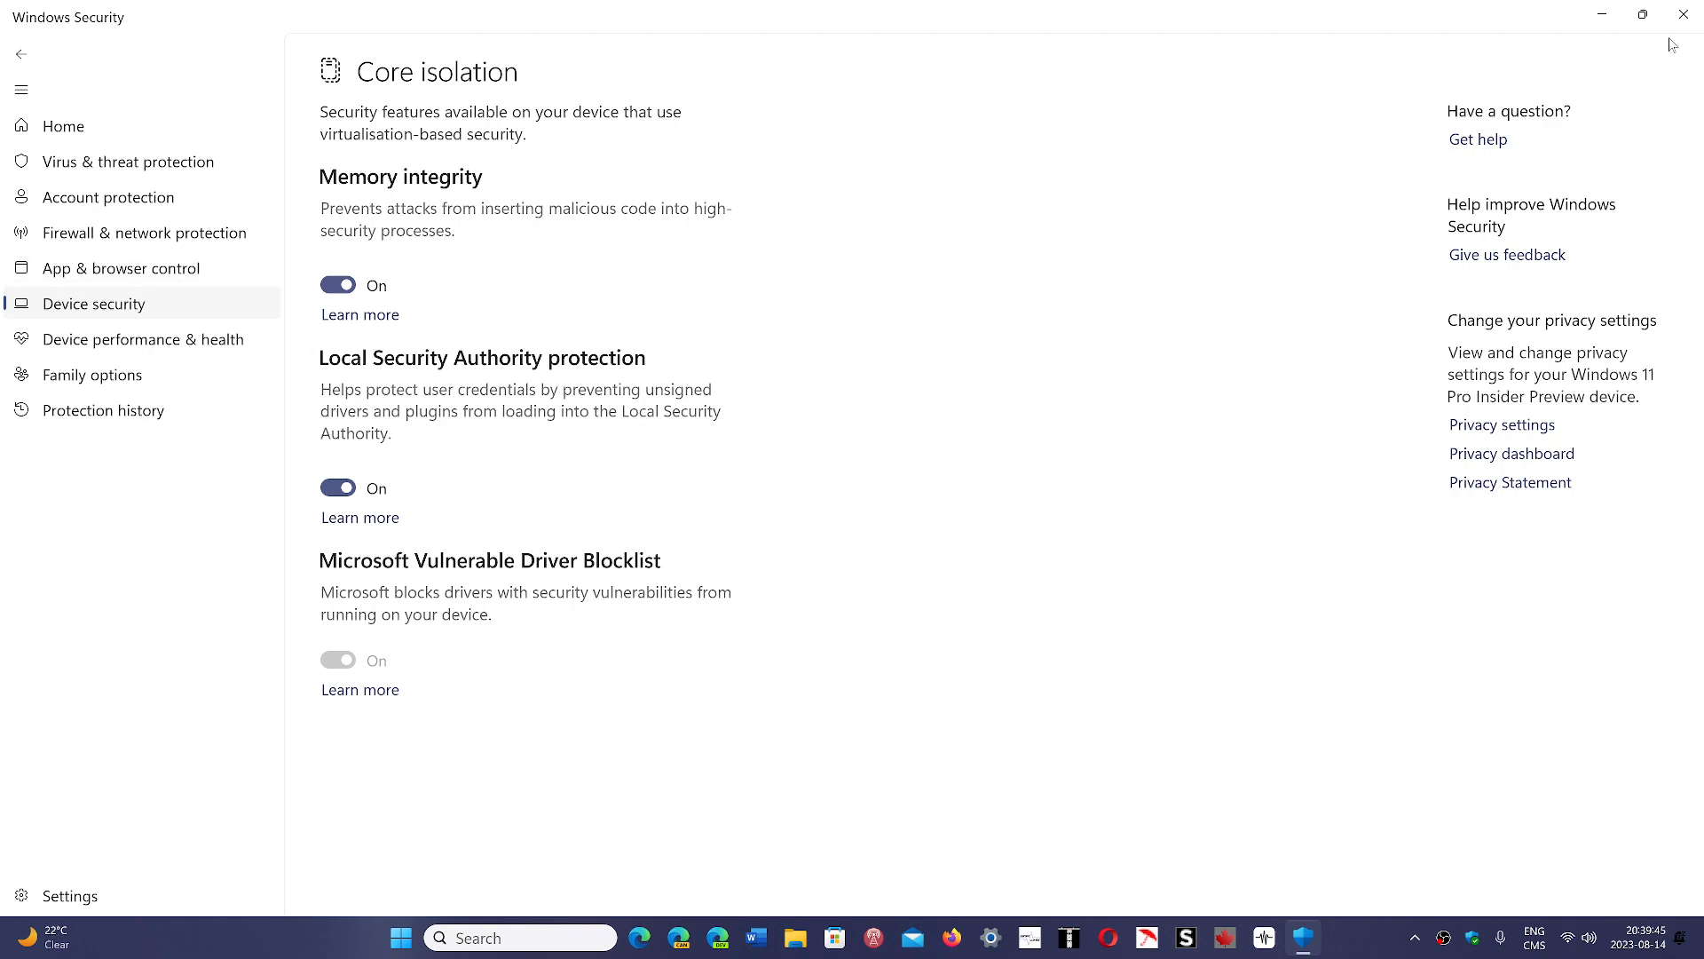
Step: Close the Windows Security window, leaving the desktop
{"action": "left_click", "coordinate": [1678, 13]}
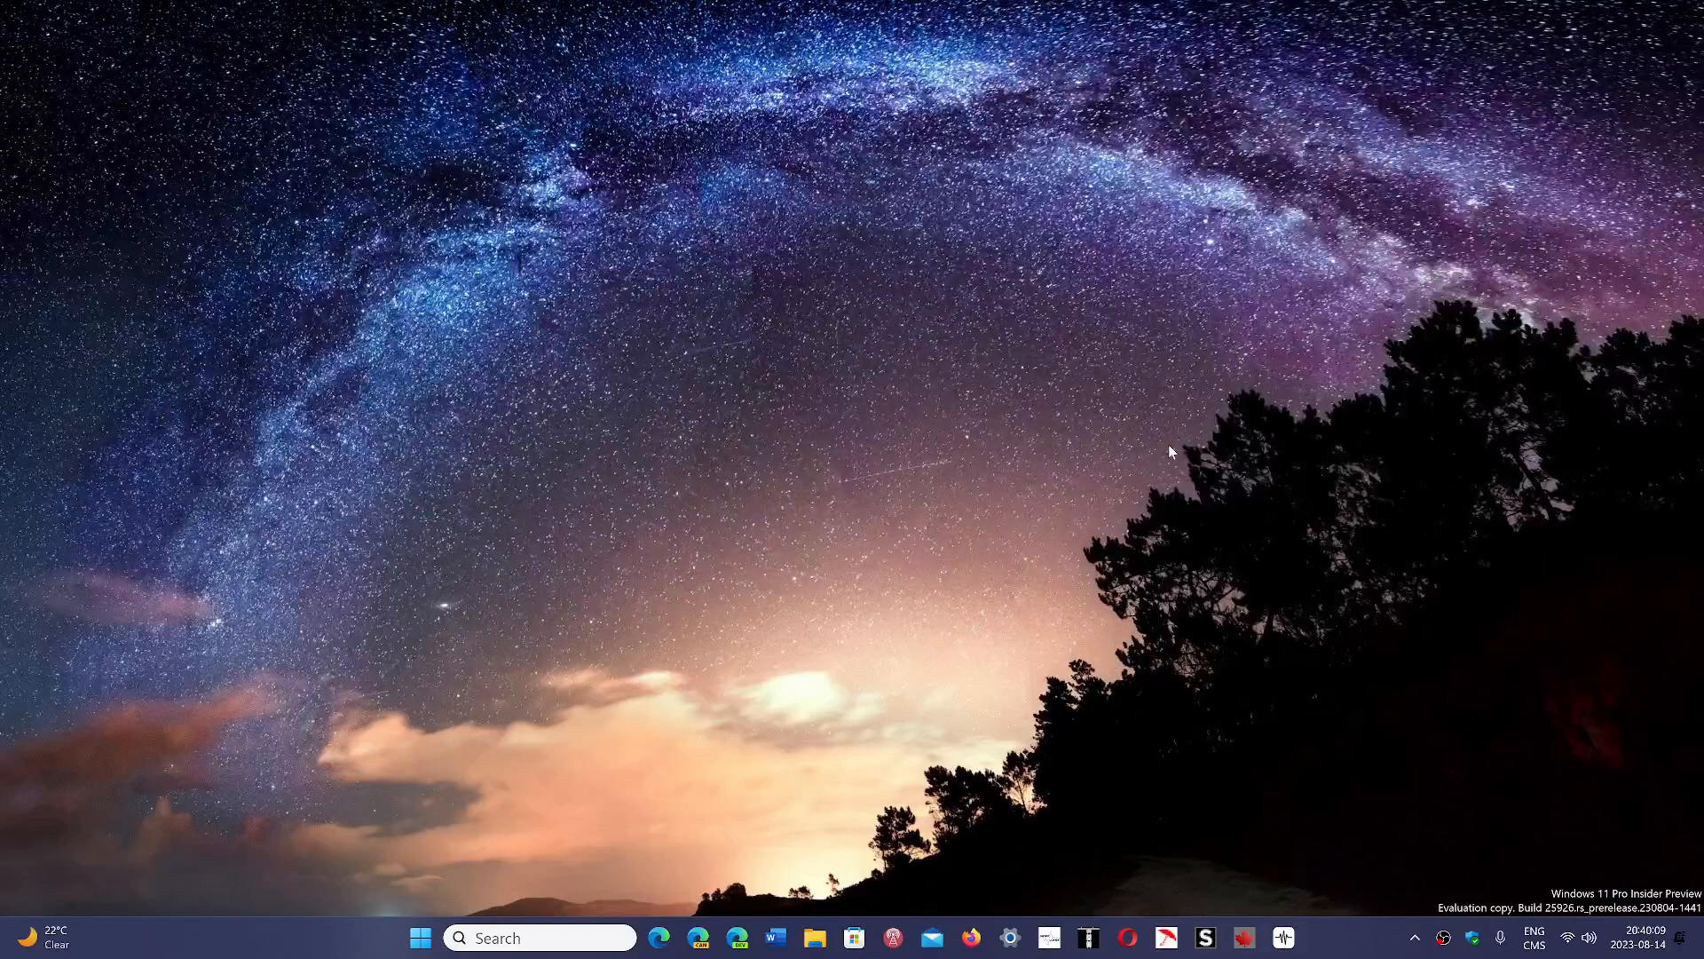
{"action": "mouse_move", "coordinate": [1176, 507]}
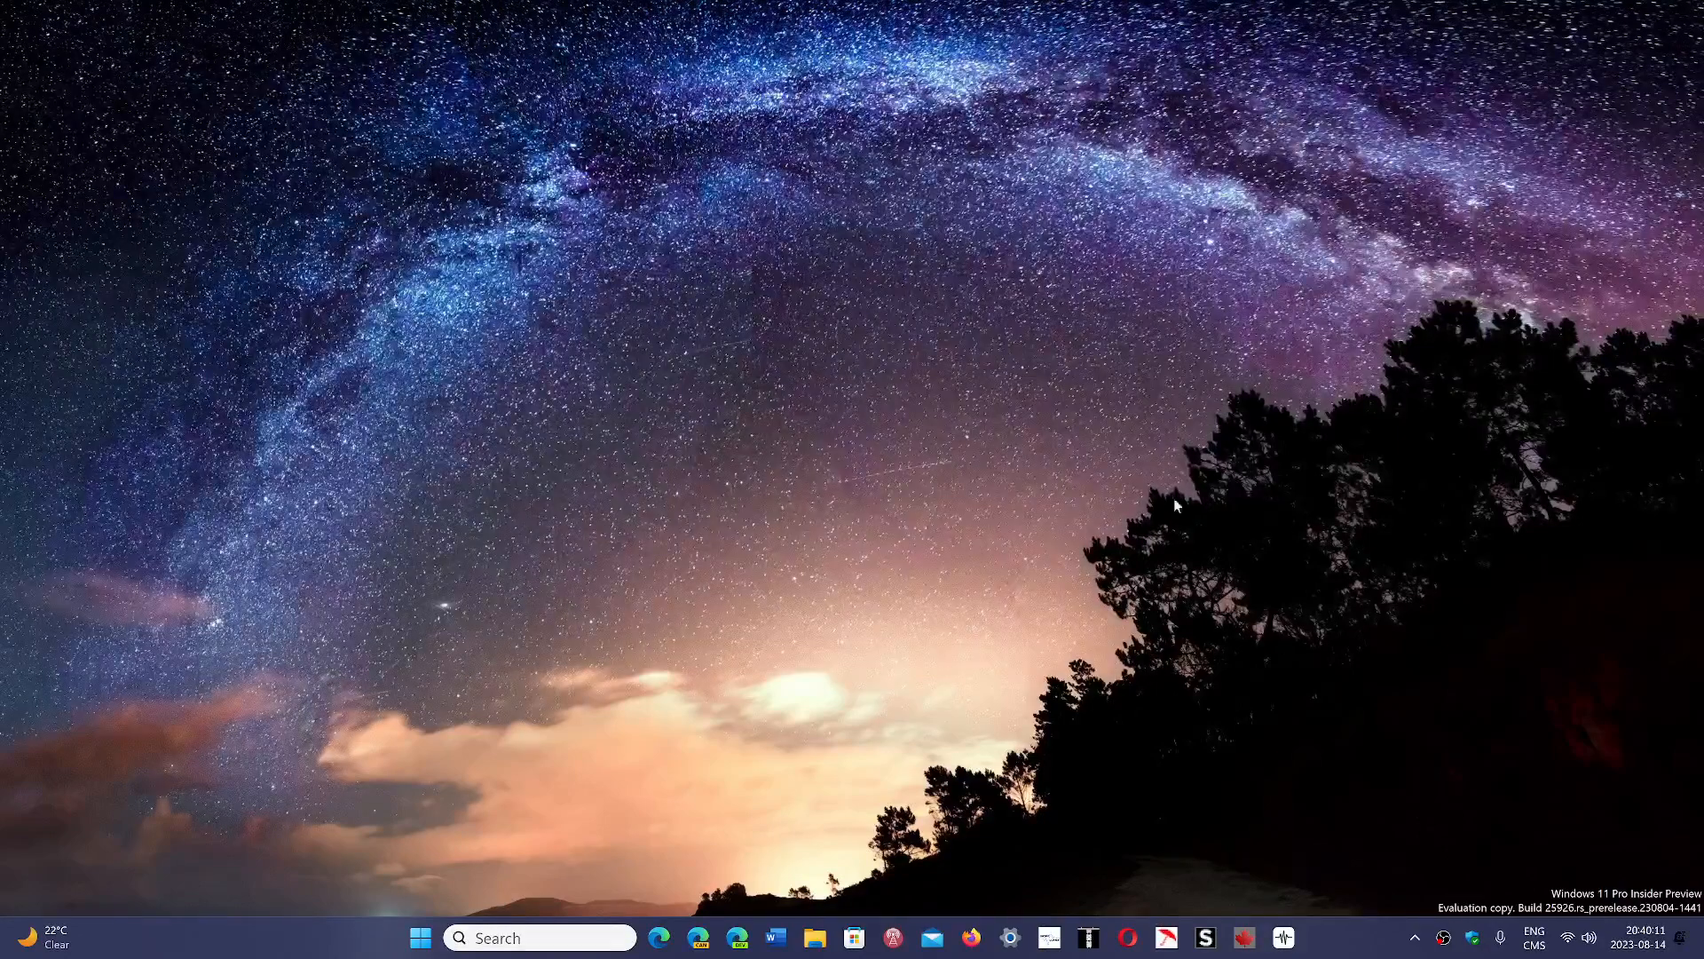
{"action": "mouse_move", "coordinate": [1328, 714]}
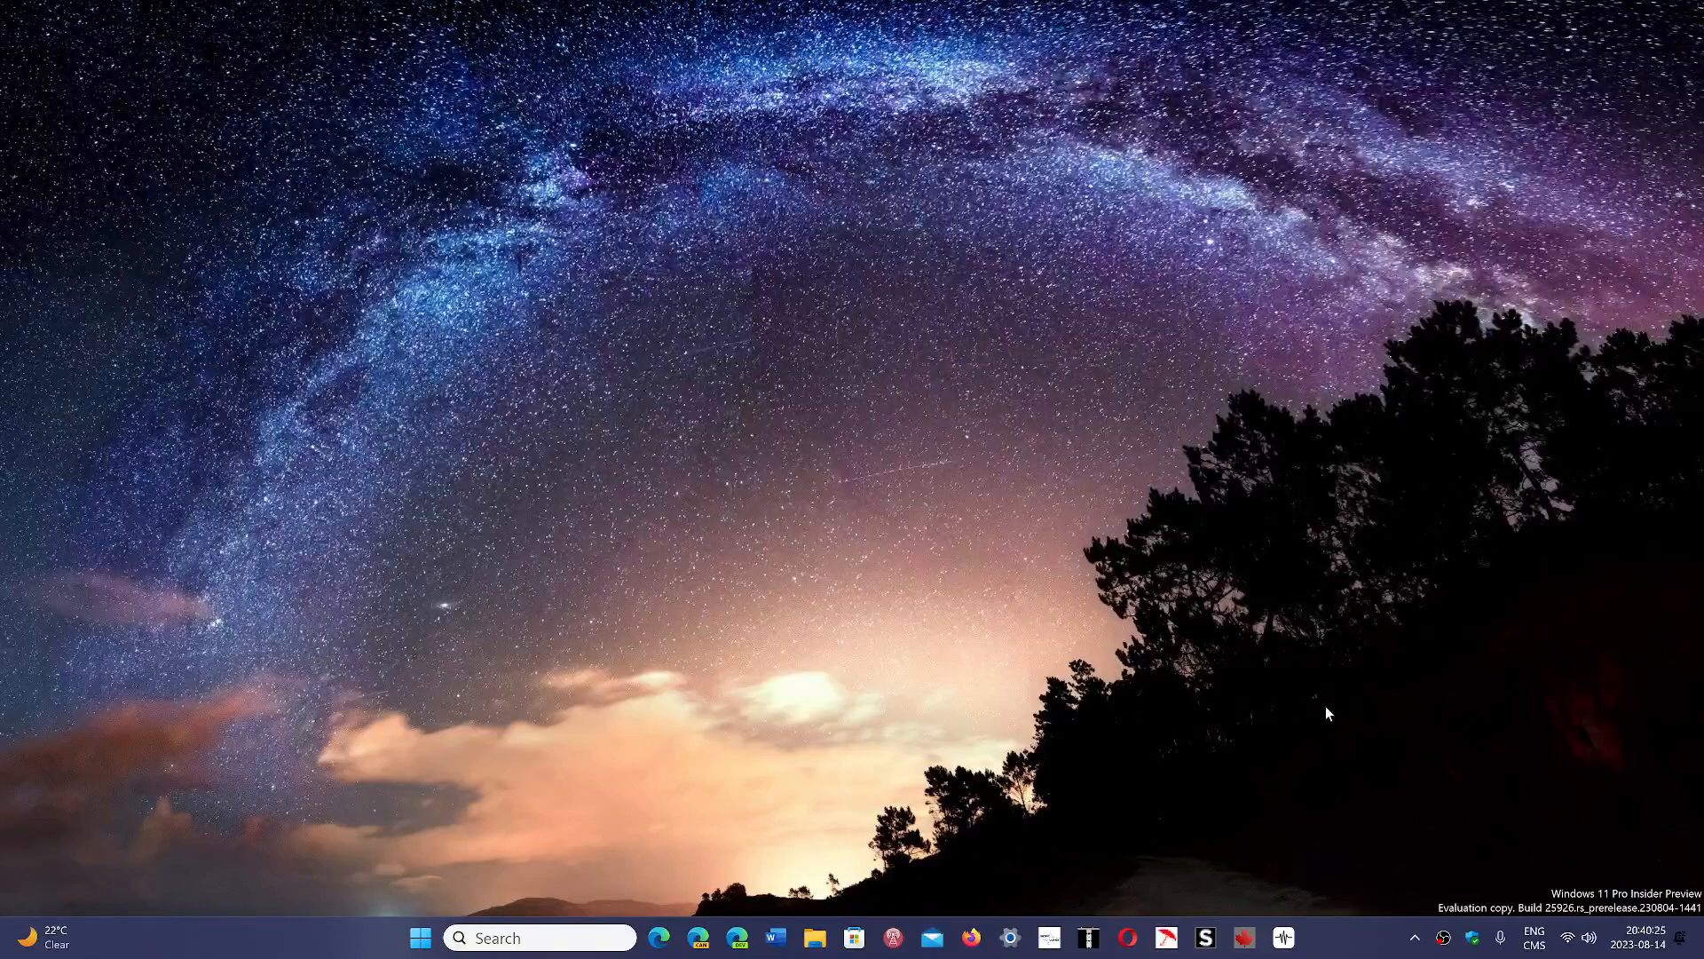
{"action": "mouse_move", "coordinate": [1261, 753]}
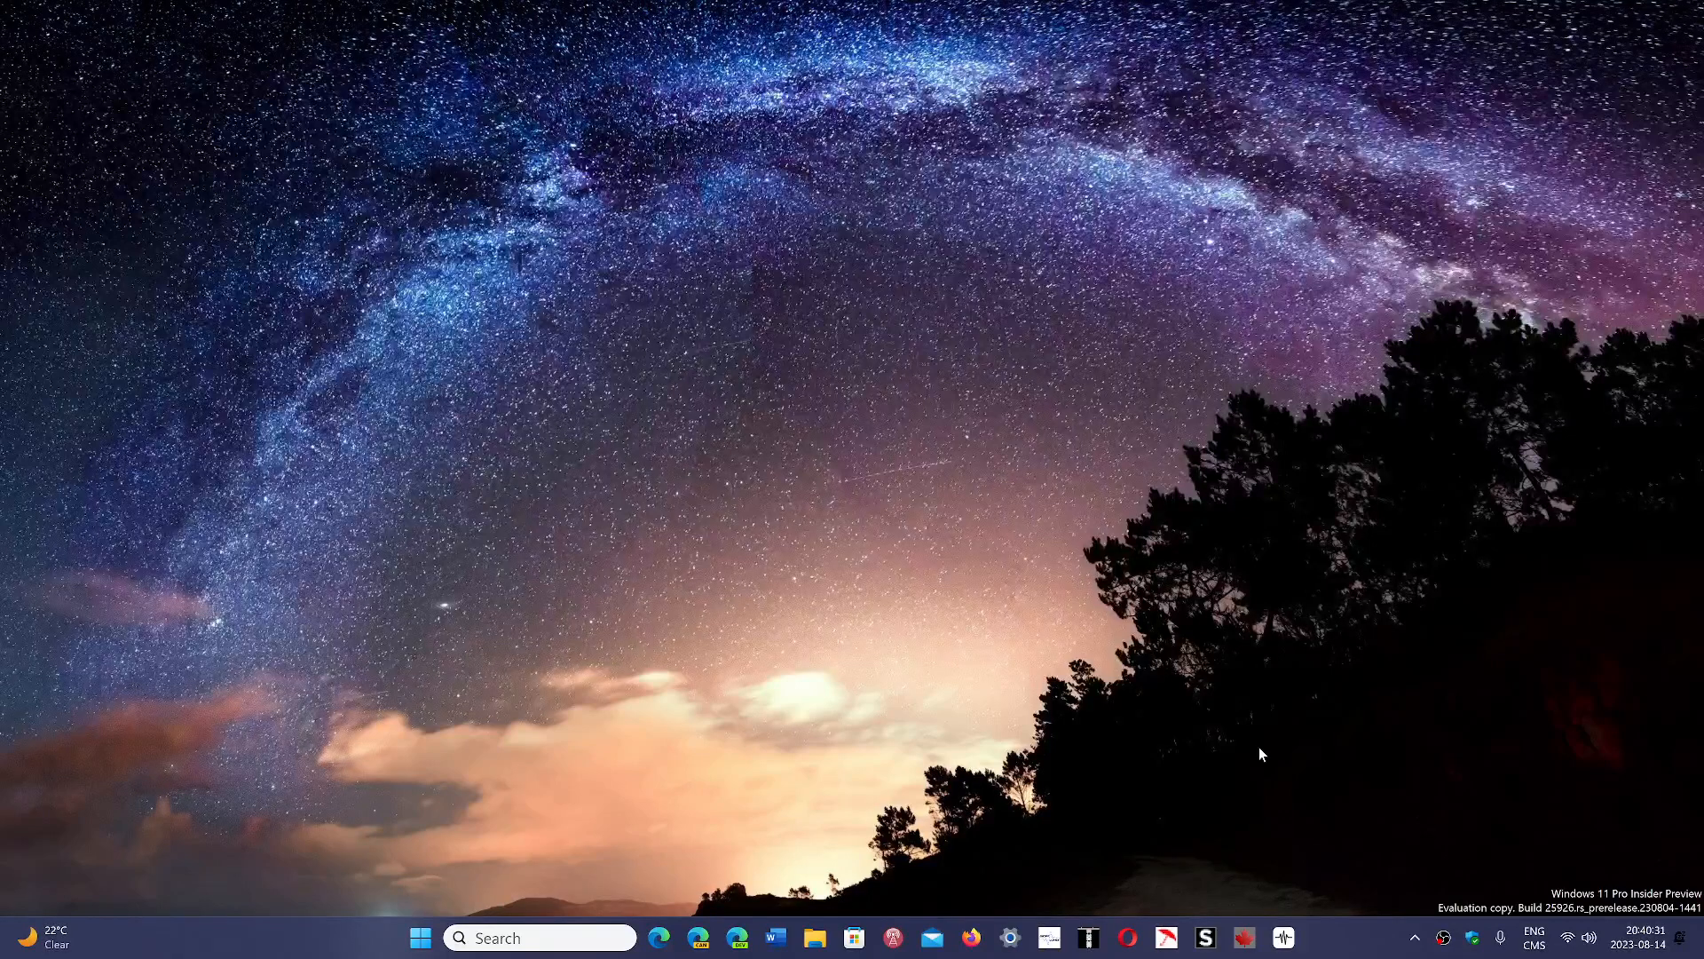
{"action": "mouse_move", "coordinate": [1373, 797]}
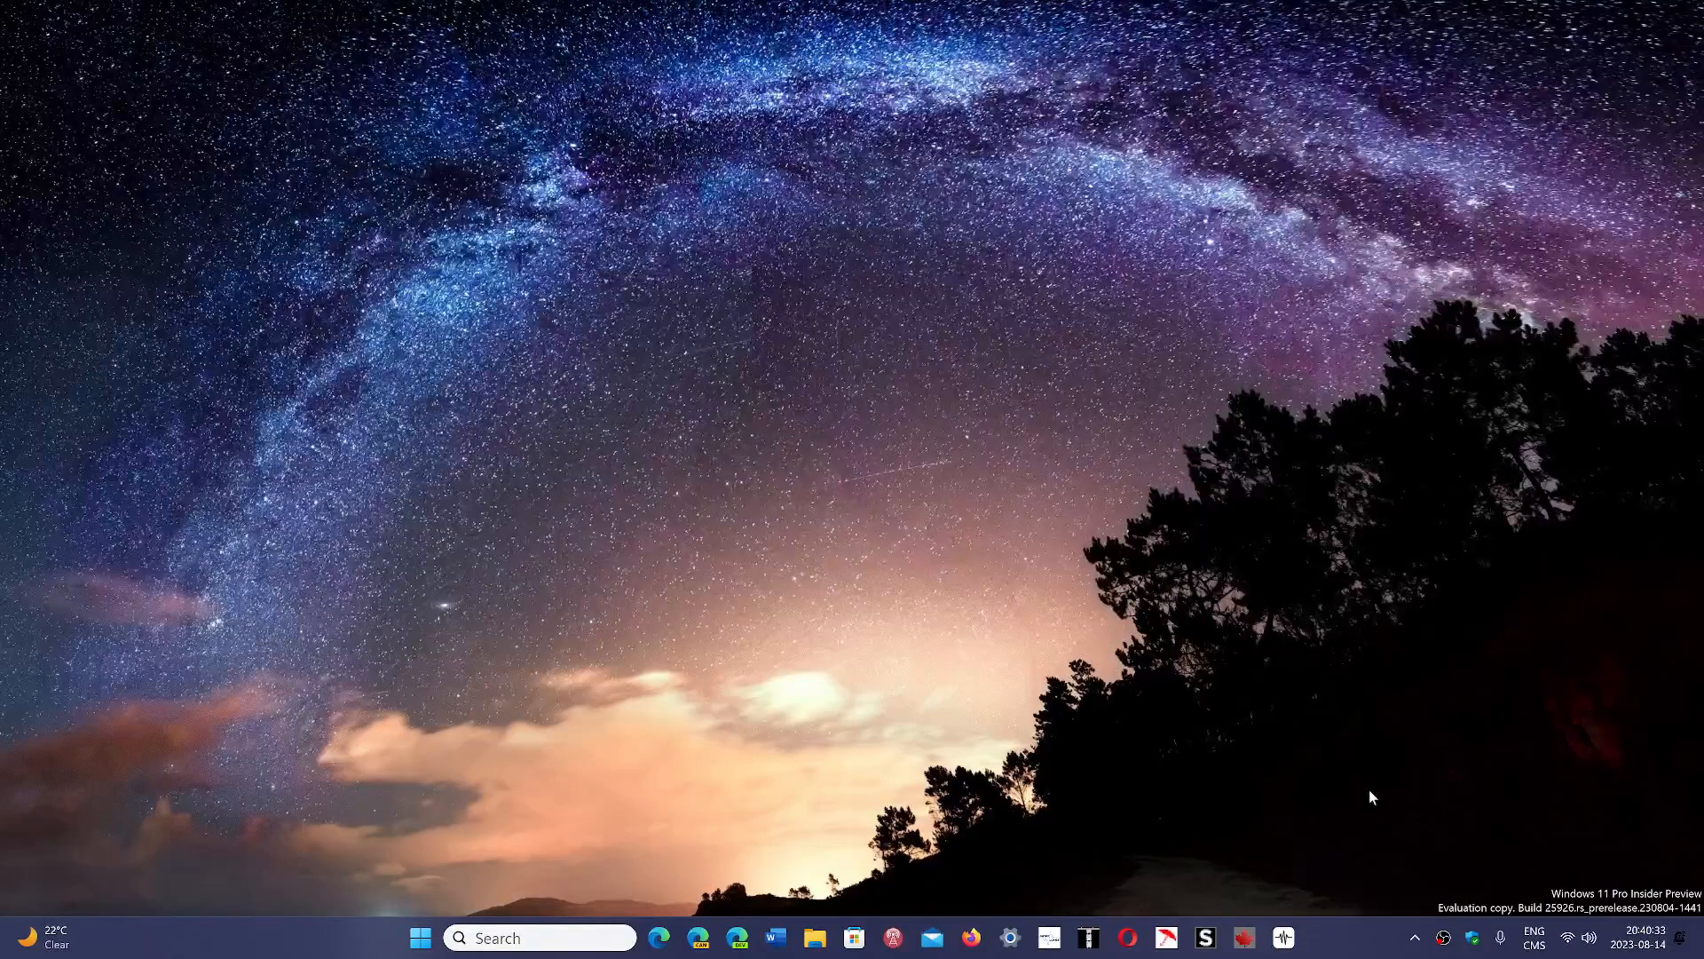
{"action": "mouse_move", "coordinate": [1331, 947]}
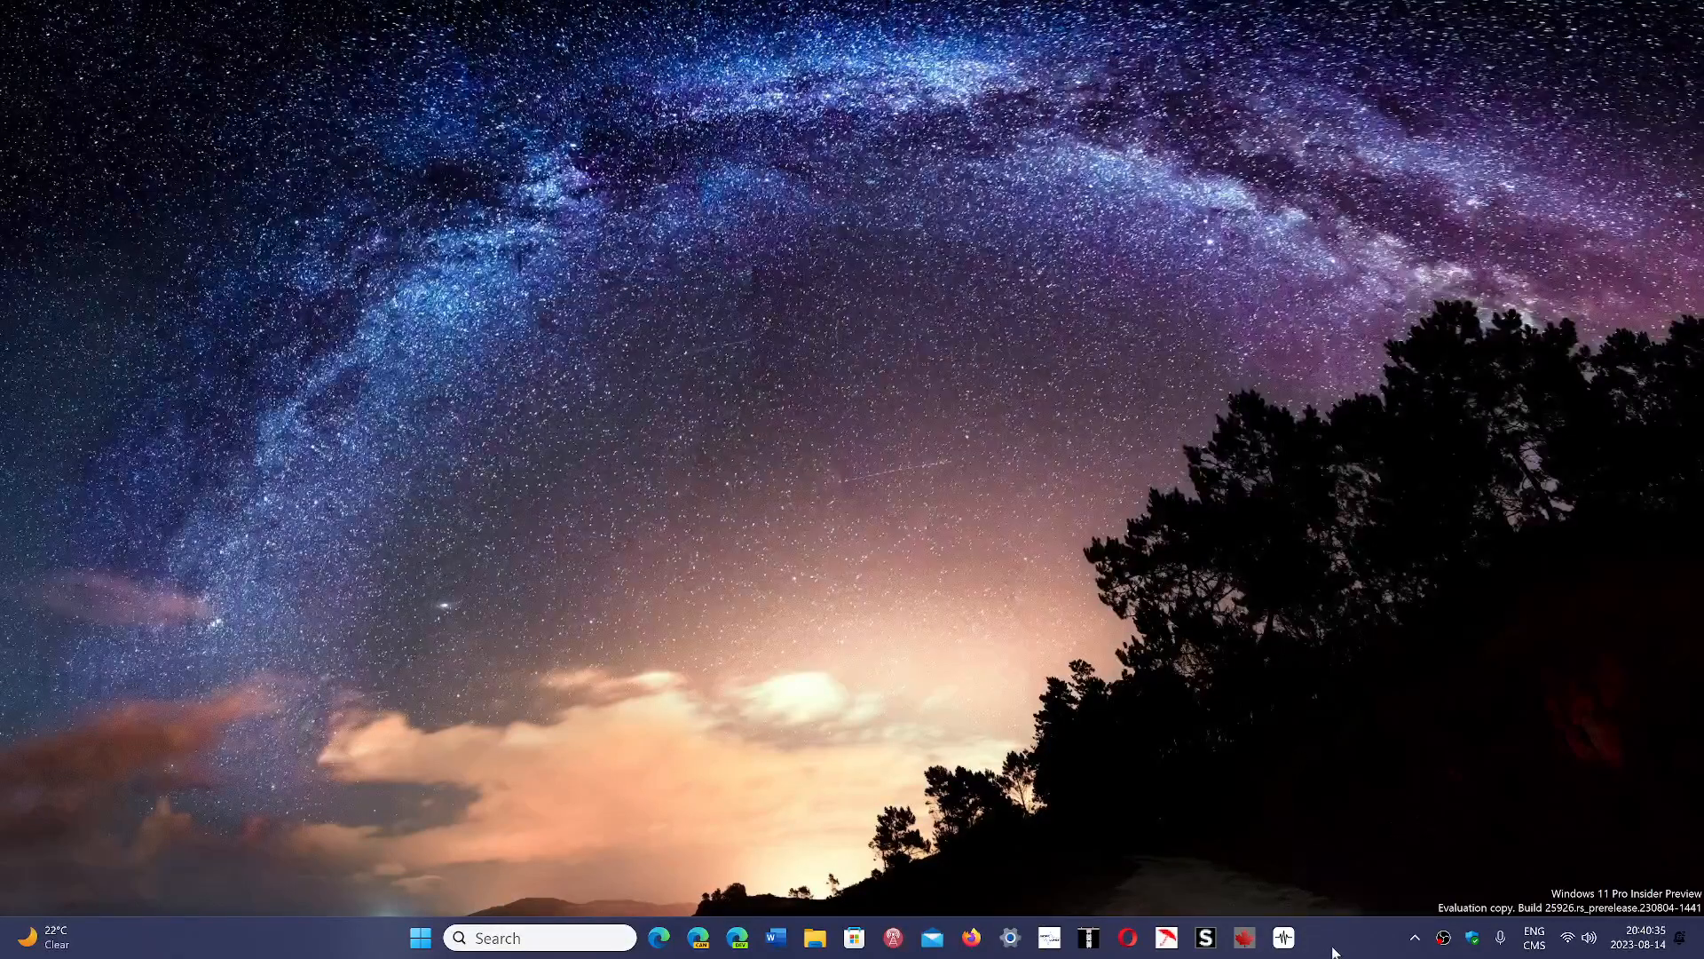